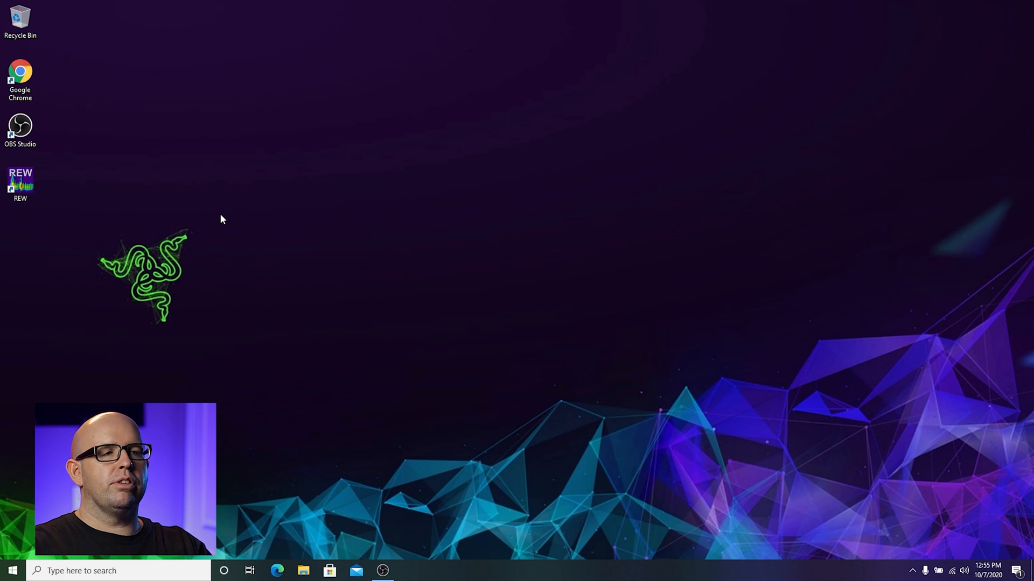
{"action": "mouse_move", "coordinate": [53, 91]}
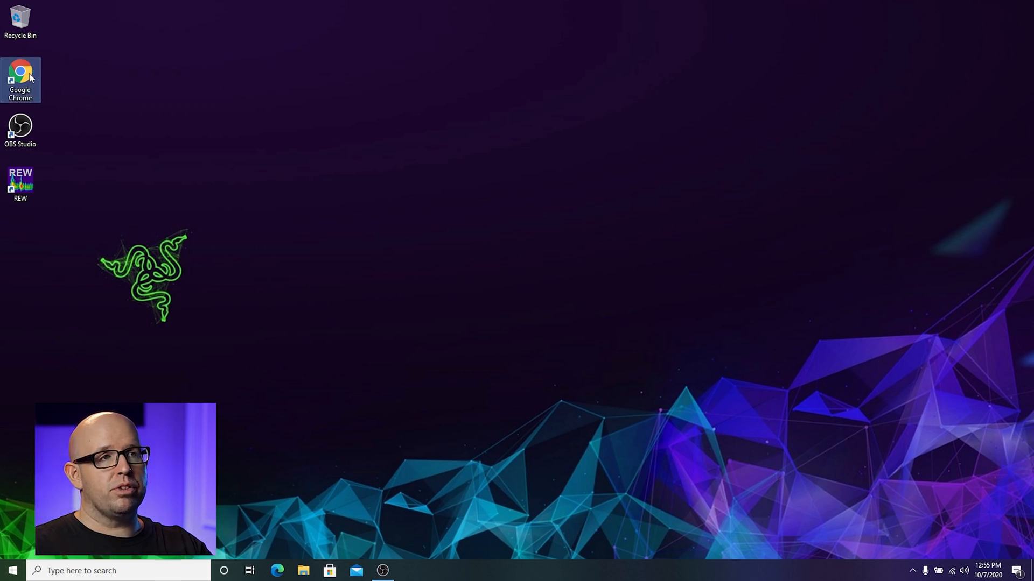
Step: Look up Room EQ Wizard in the browser and launch REW from the desktop
{"action": "double_click", "coordinate": [21, 80]}
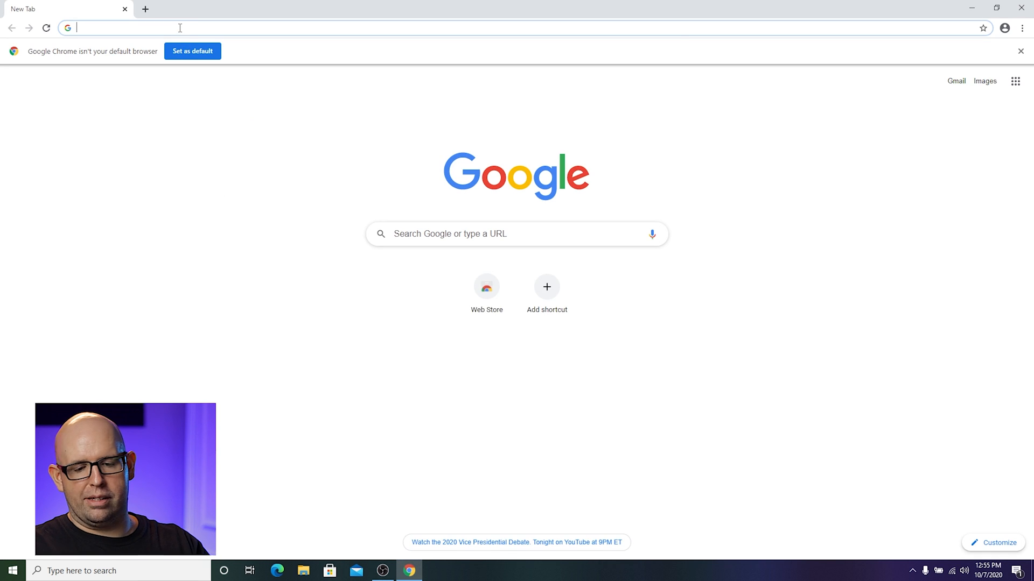
{"action": "type", "text": "room eq wizard"}
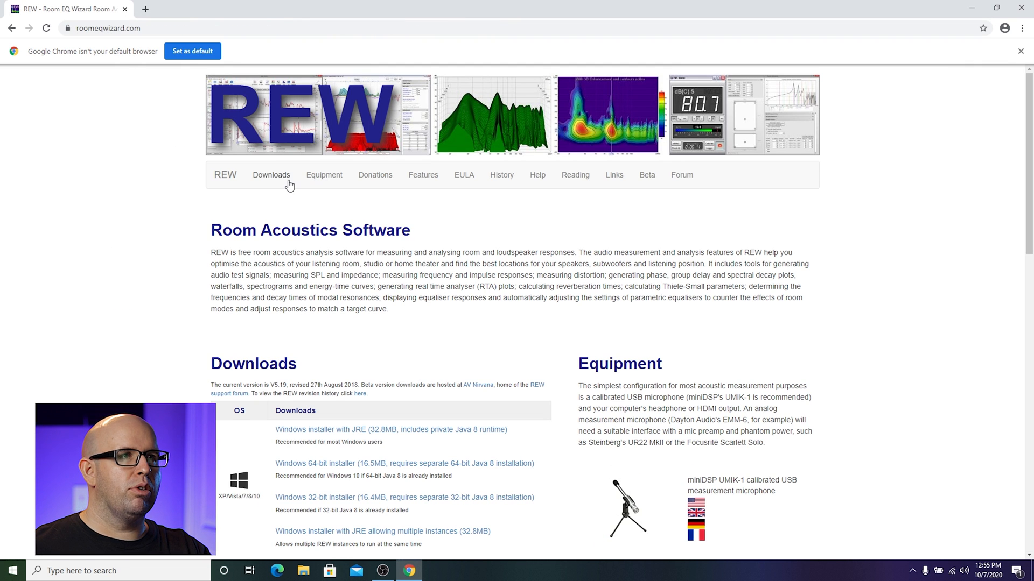
{"action": "scroll", "scroll_direction": "down", "scroll_amount": 3}
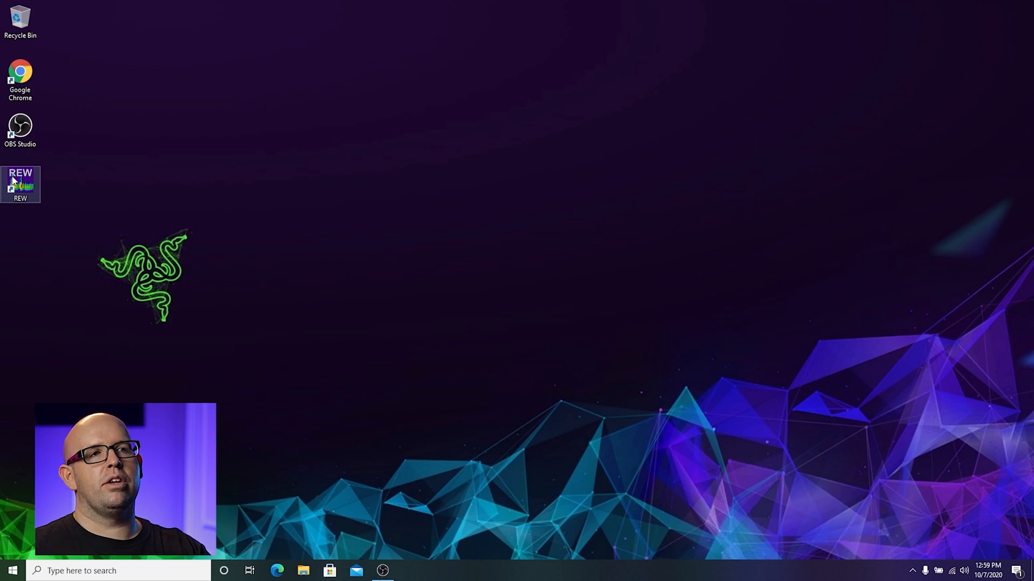
{"action": "double_click", "coordinate": [20, 184]}
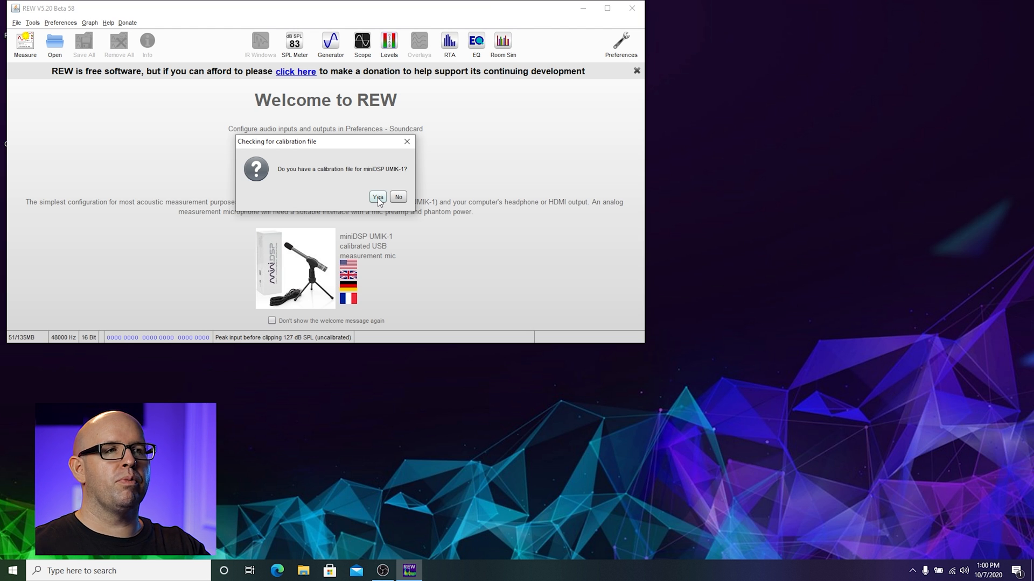
Step: Answer Yes to the calibration prompt and load 7061731_90deg.txt for the UMIK-1
{"action": "left_click", "coordinate": [377, 197]}
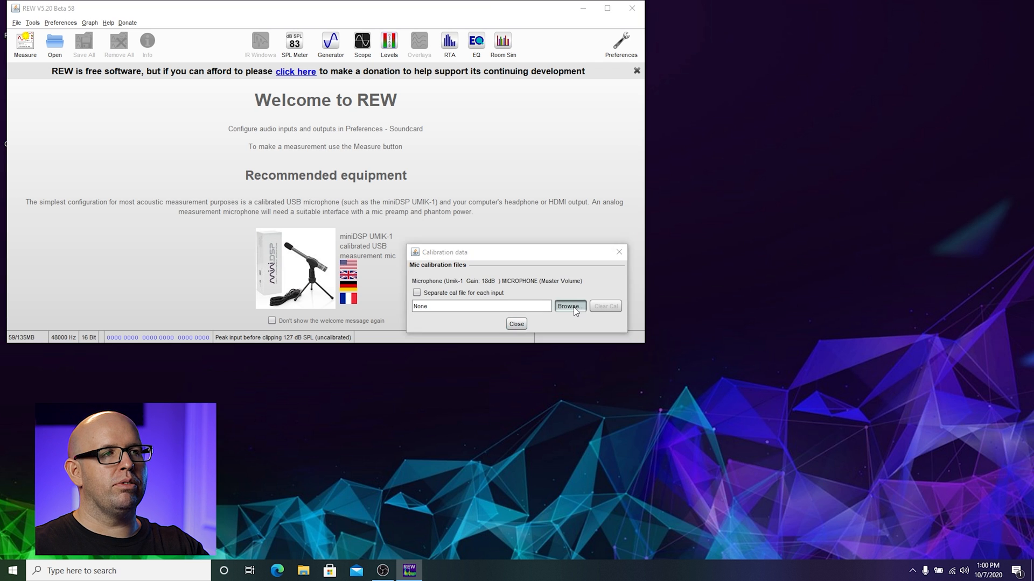
{"action": "left_click", "coordinate": [569, 306]}
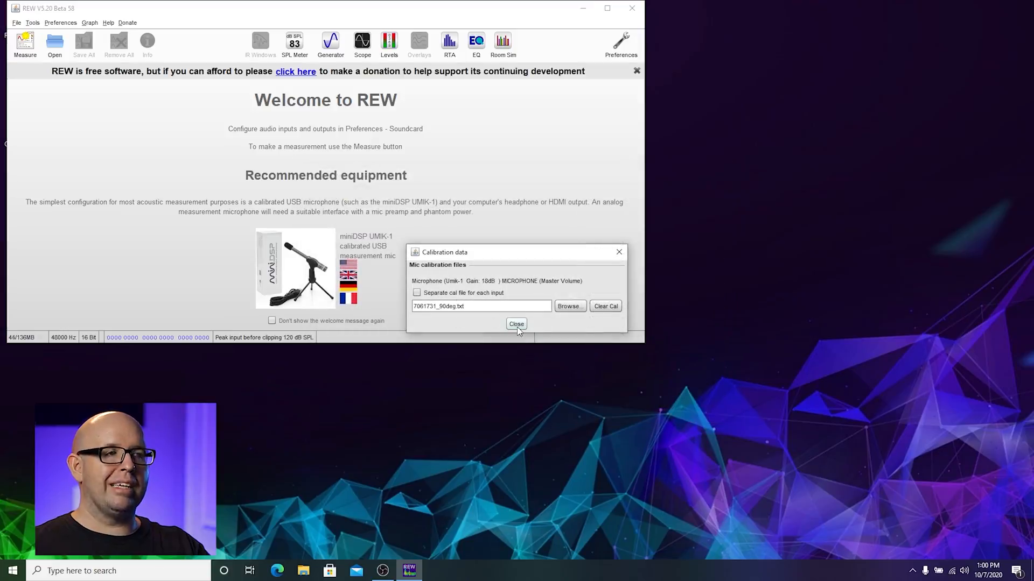
{"action": "left_click", "coordinate": [515, 324]}
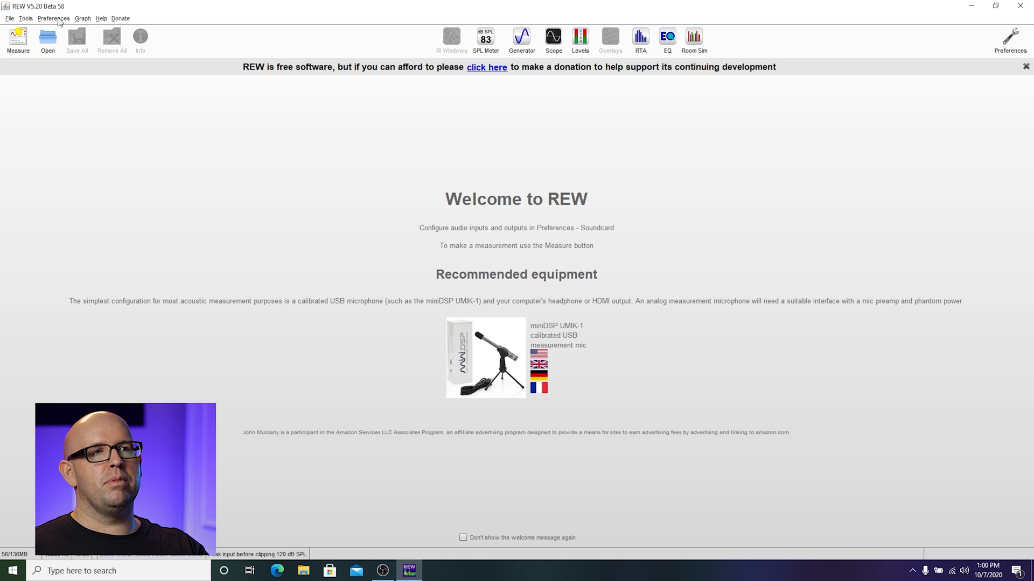
Step: Review the Soundcard preferences: Java drivers, output device and UMIK-1 input
{"action": "left_click", "coordinate": [54, 18]}
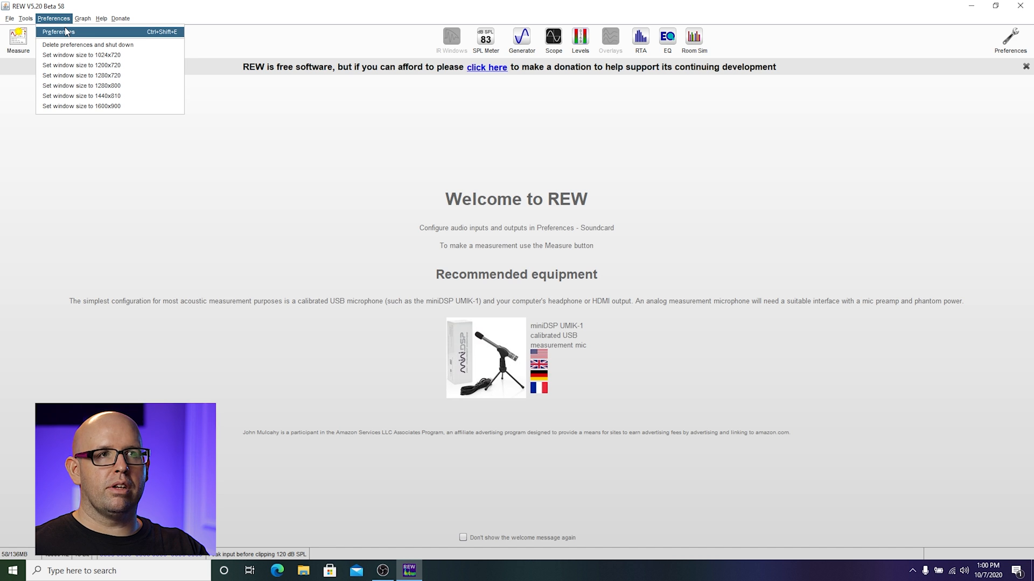
{"action": "left_click", "coordinate": [58, 31]}
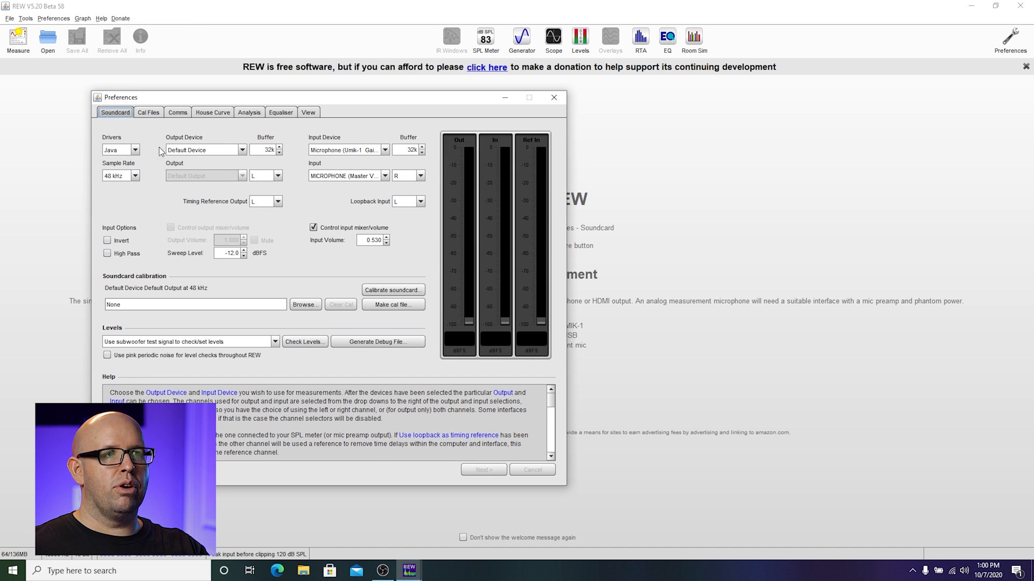
{"action": "left_click", "coordinate": [121, 150]}
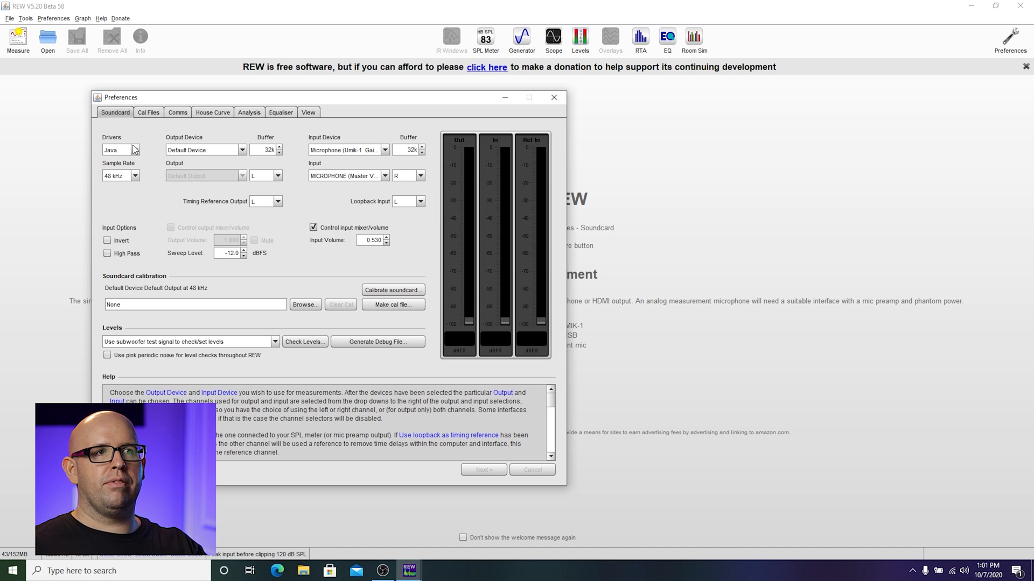
{"action": "mouse_move", "coordinate": [870, 444]}
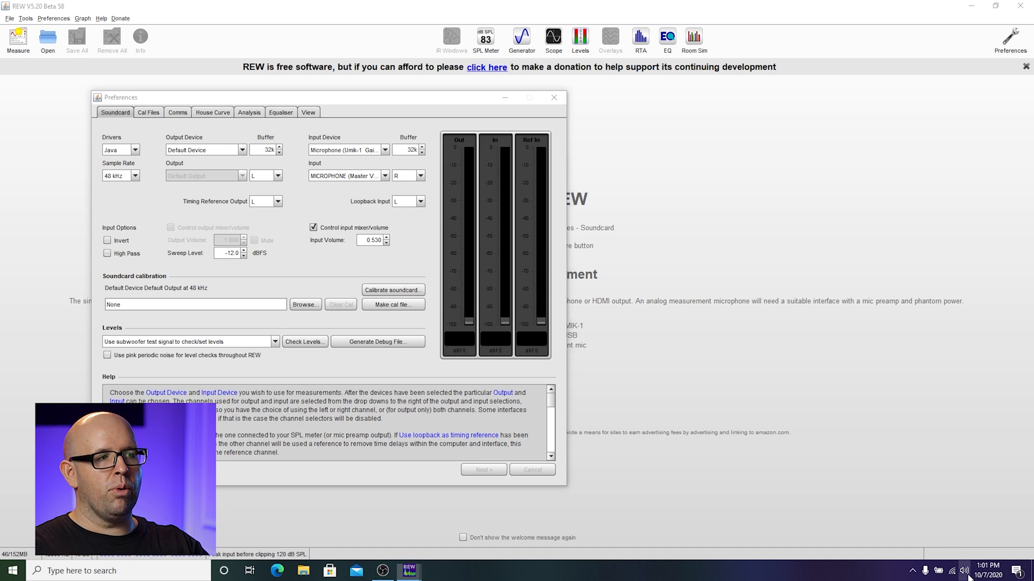
{"action": "left_click", "coordinate": [965, 571]}
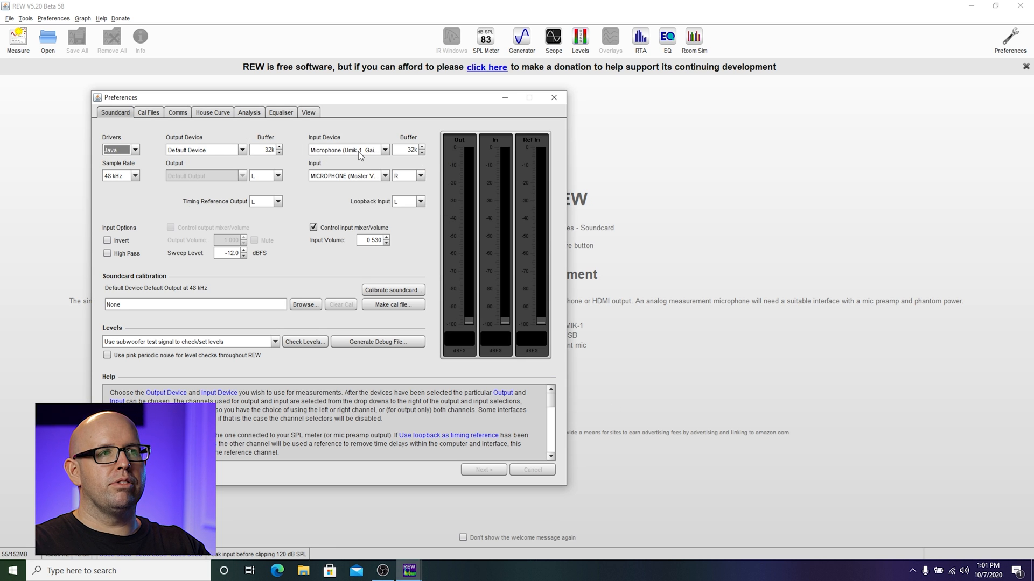
{"action": "mouse_move", "coordinate": [348, 150]}
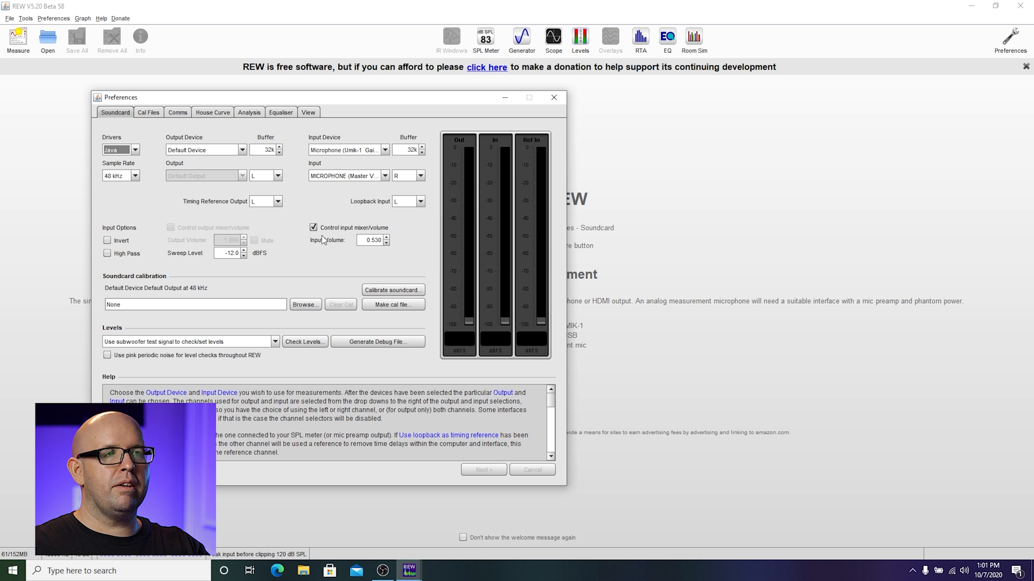
{"action": "mouse_move", "coordinate": [174, 317]}
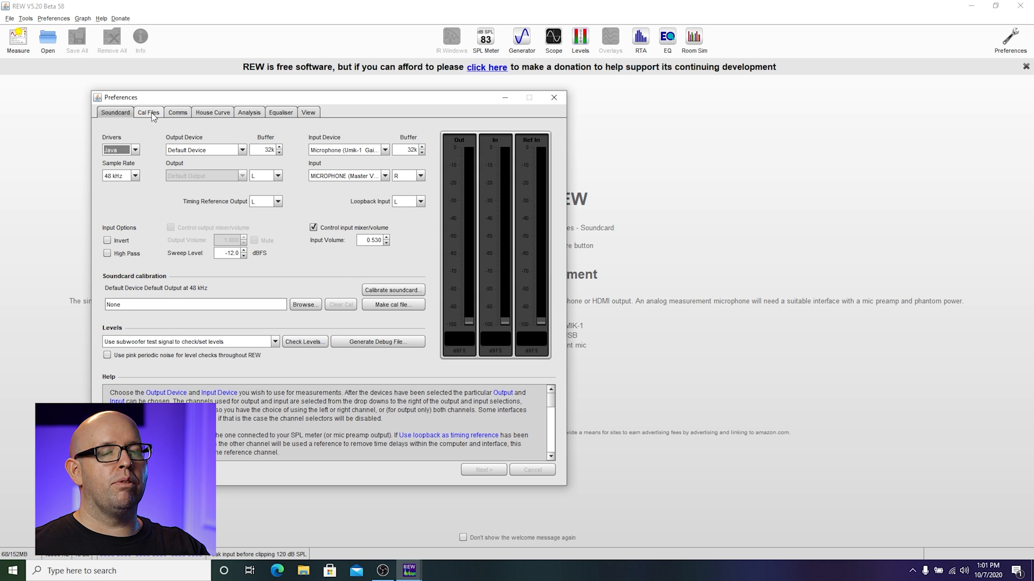
Step: Assign 7061731_90deg.txt as the cal file for both UMIK-1 inputs and close Preferences
{"action": "left_click", "coordinate": [149, 112]}
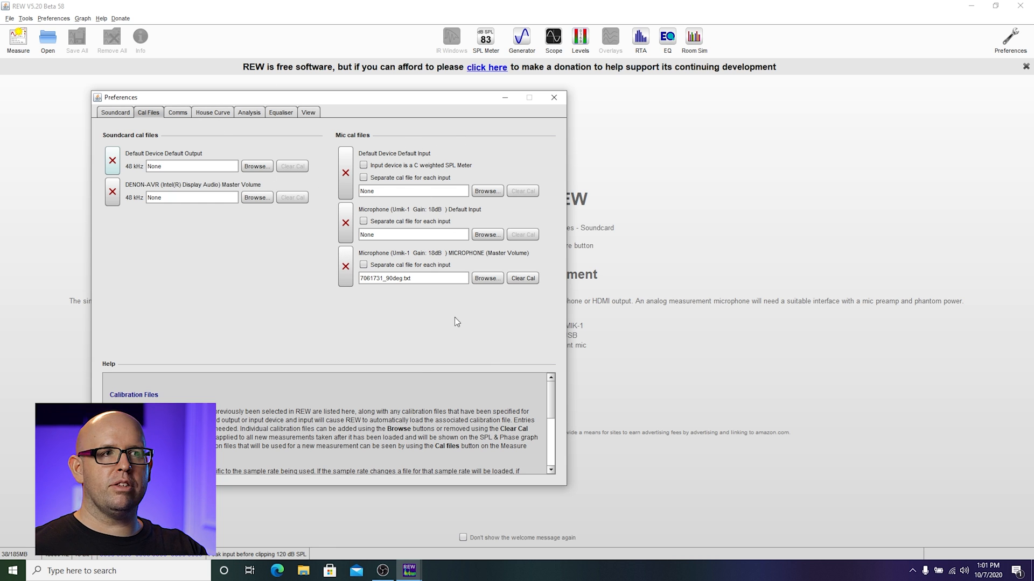
{"action": "mouse_move", "coordinate": [419, 237]}
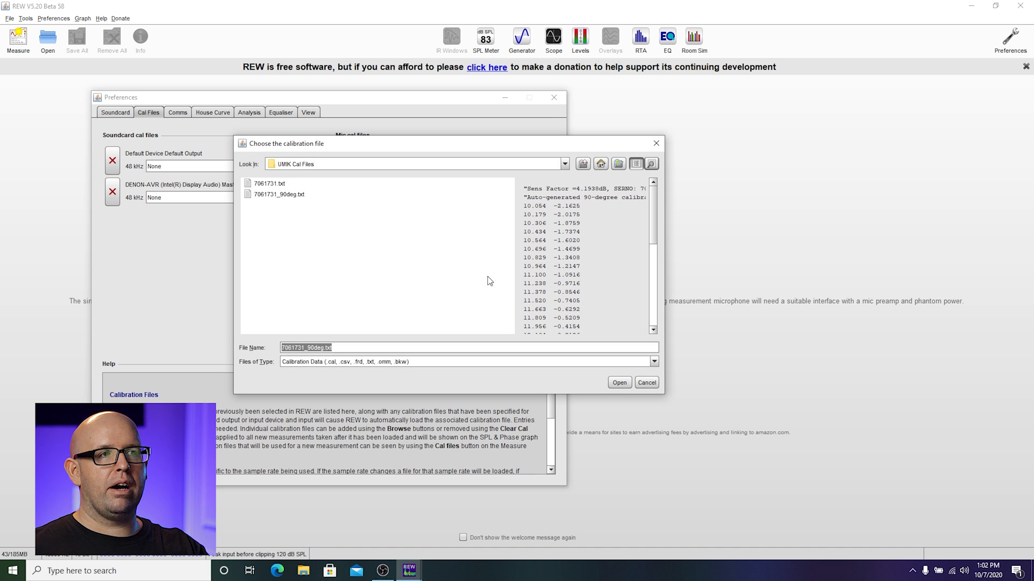
{"action": "left_click", "coordinate": [280, 194]}
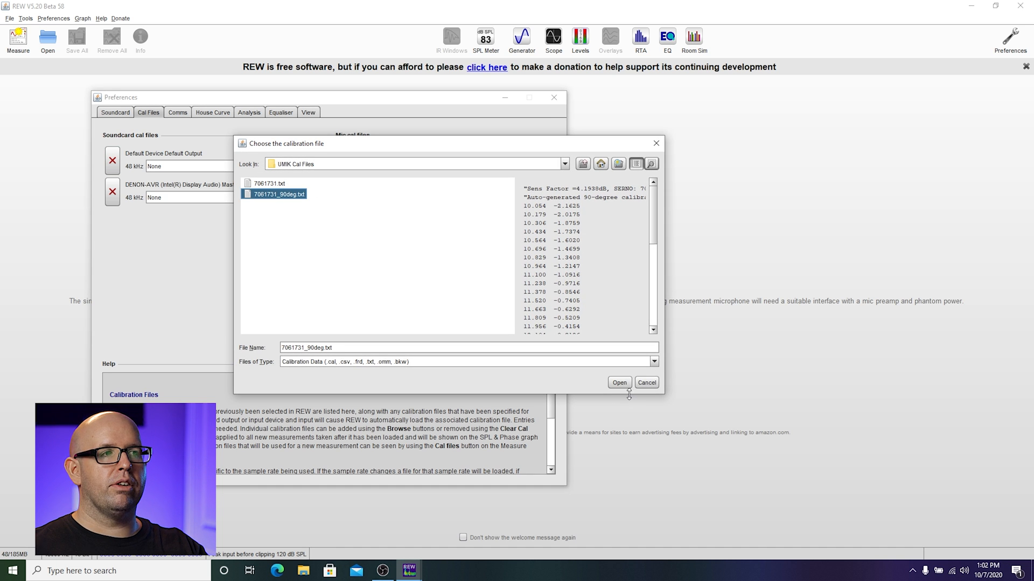
{"action": "left_click", "coordinate": [618, 382]}
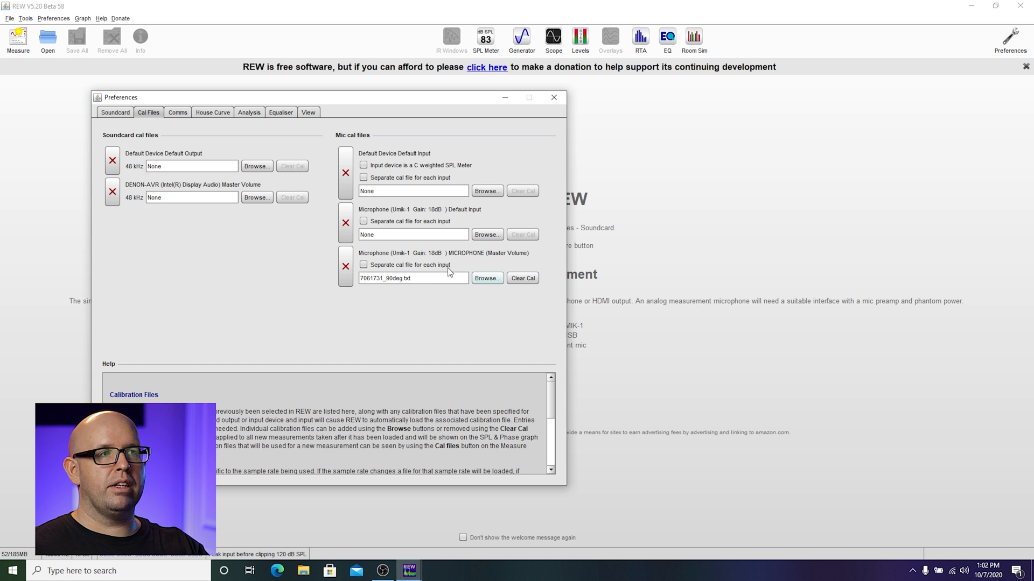
{"action": "left_click", "coordinate": [487, 278]}
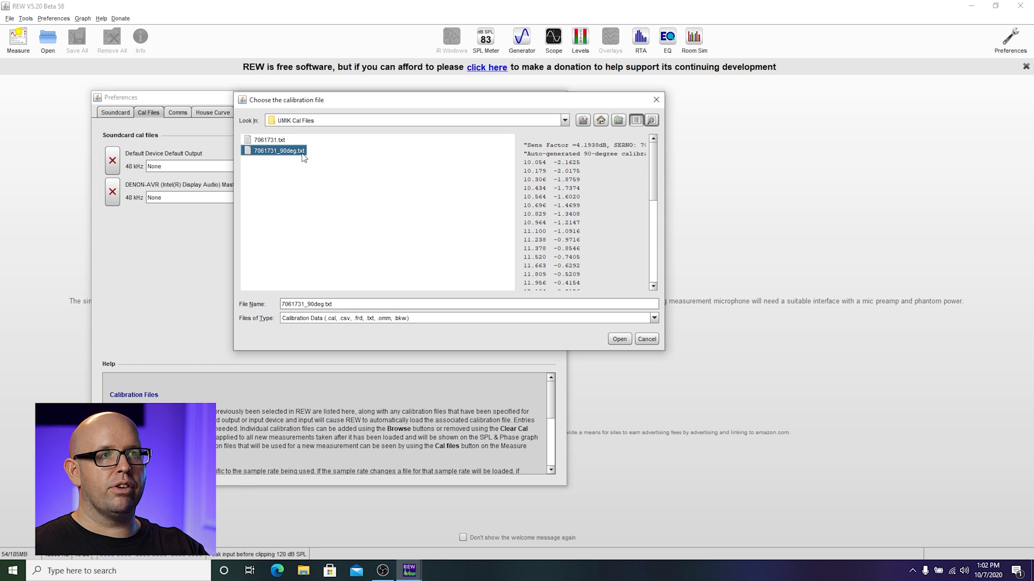
{"action": "left_click", "coordinate": [618, 339]}
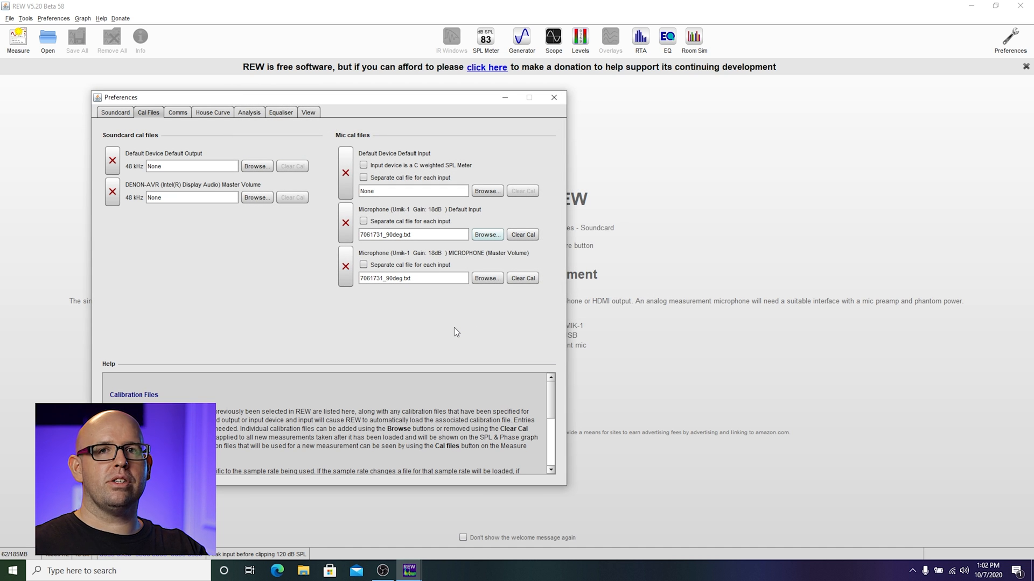
{"action": "left_click", "coordinate": [553, 97]}
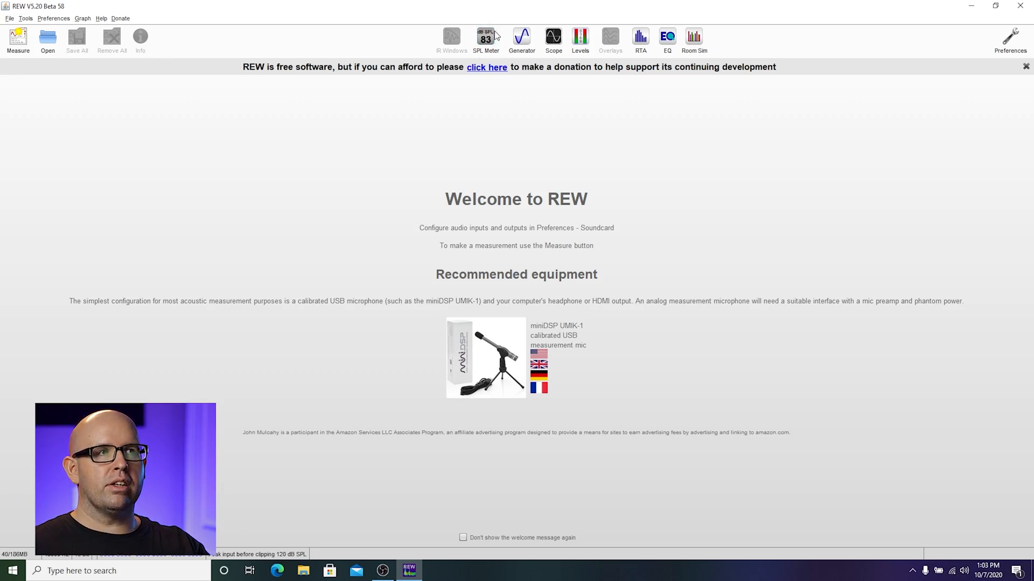
Step: Bring up the SPL meter reading the UMIK-1 and the generator on pink periodic noise
{"action": "left_click", "coordinate": [486, 38]}
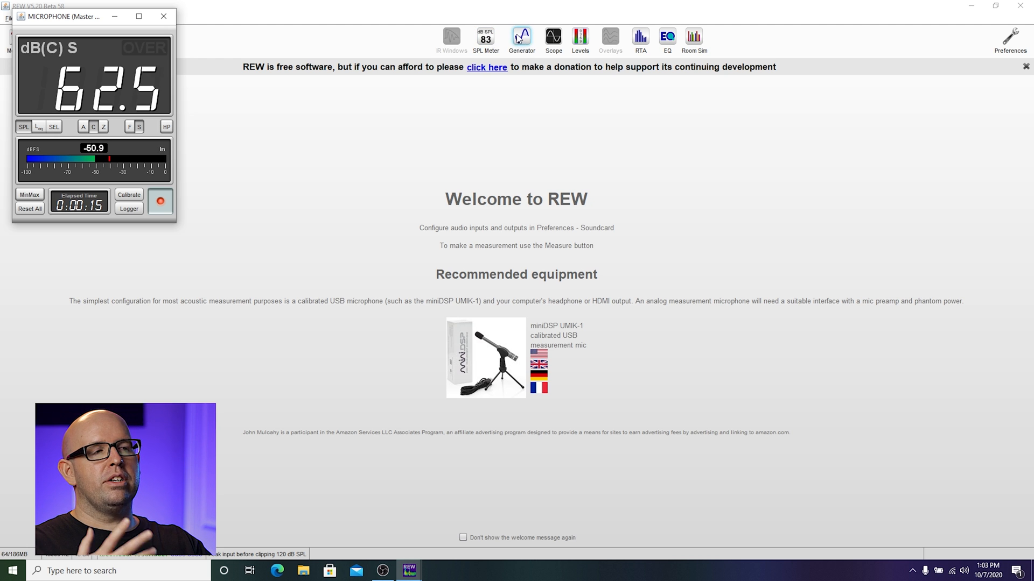
{"action": "left_click", "coordinate": [521, 39]}
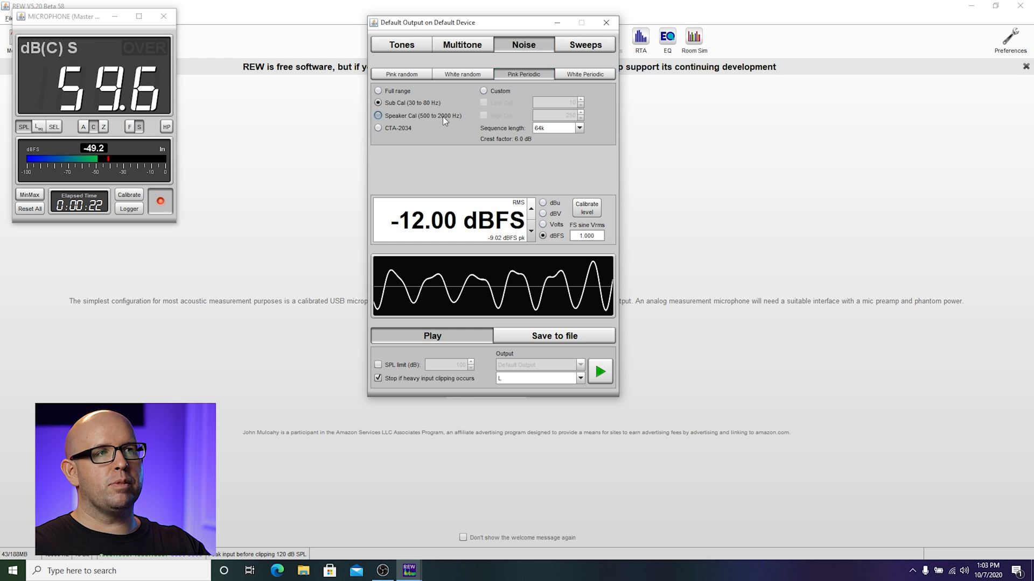
Step: Play the 500–2000 Hz speaker-band noise, then the sub-band noise, and stop playback
{"action": "left_click", "coordinate": [378, 115]}
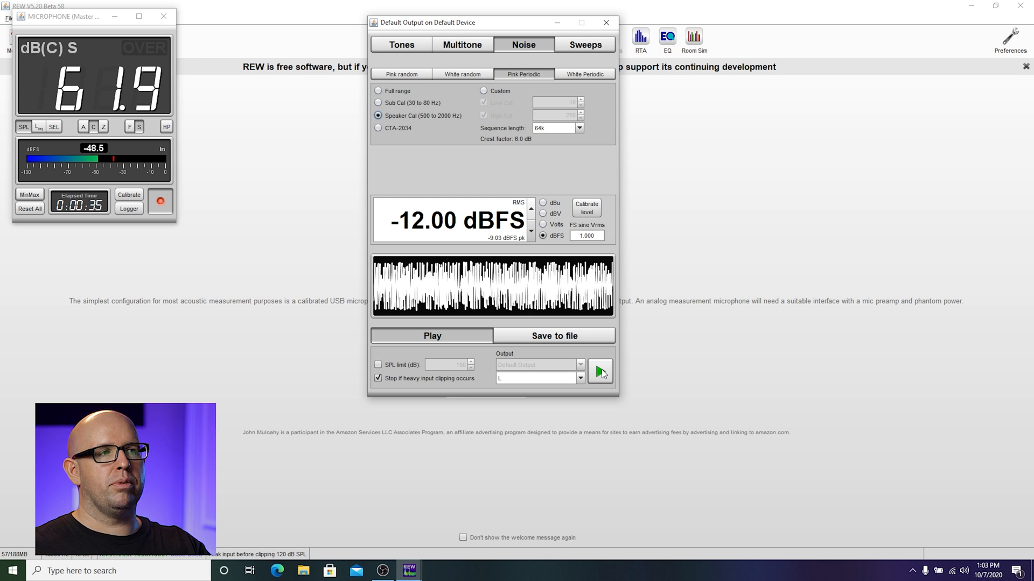
{"action": "left_click", "coordinate": [432, 335]}
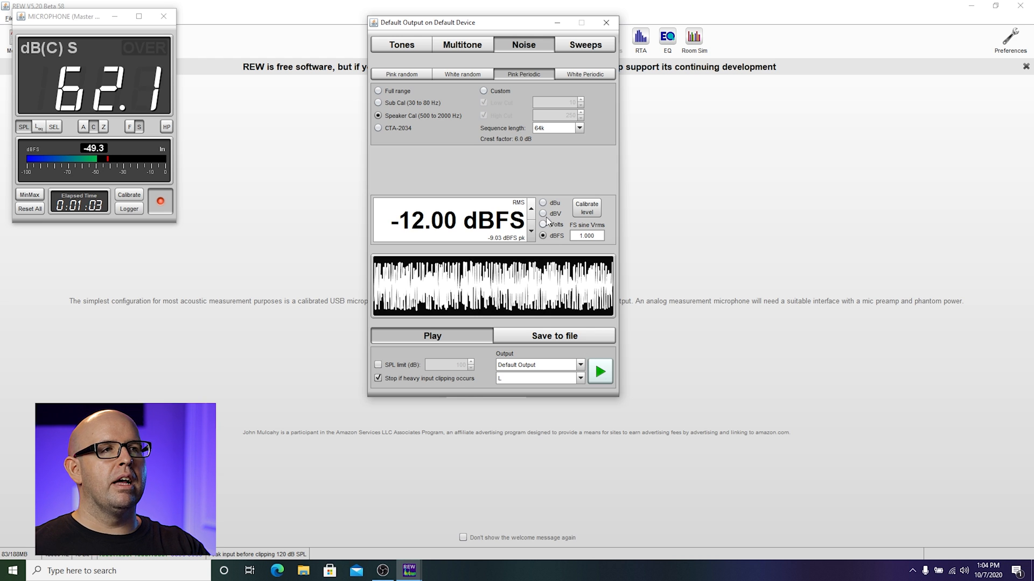
{"action": "left_click", "coordinate": [378, 104]}
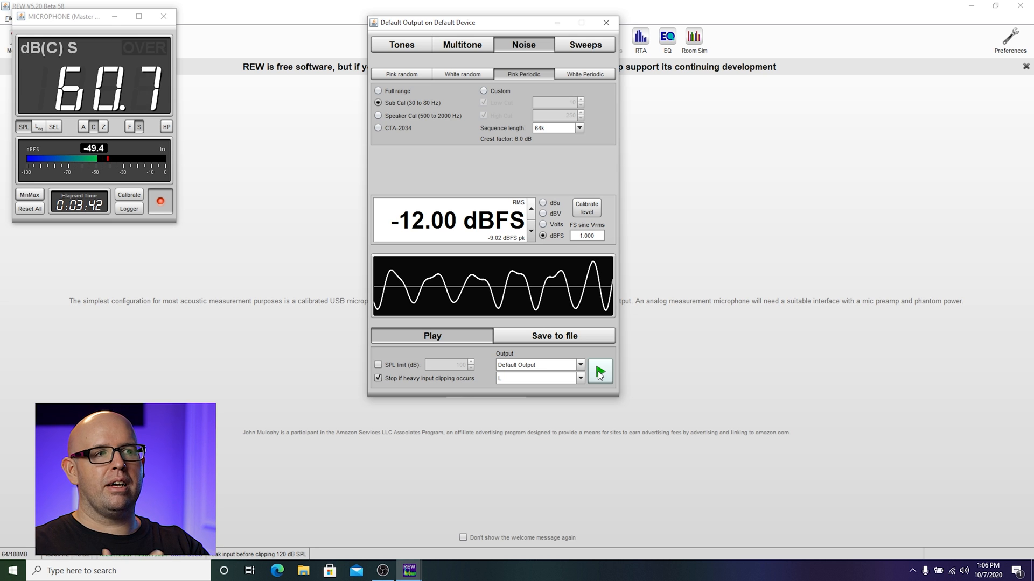
{"action": "left_click", "coordinate": [599, 371]}
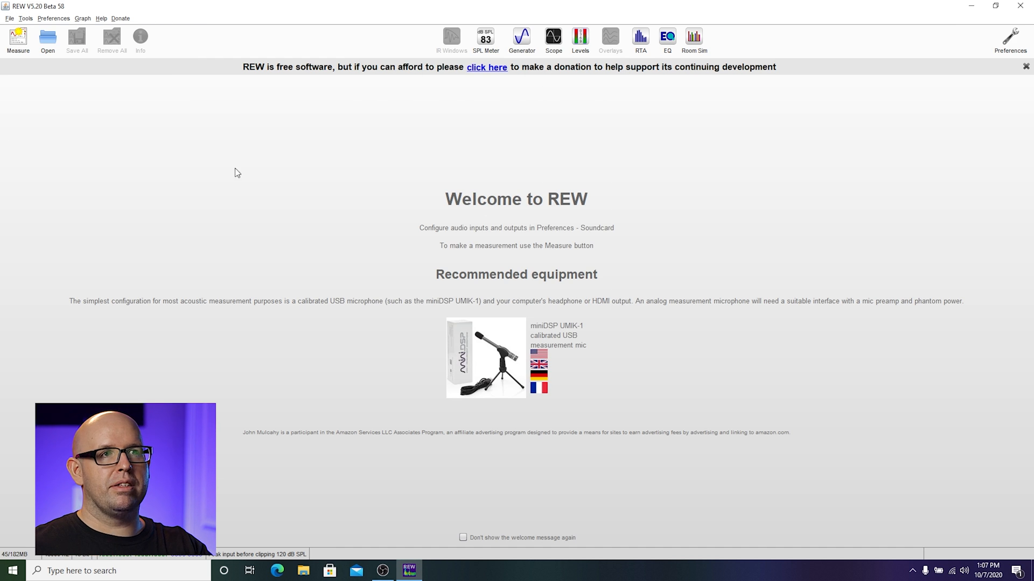
Step: Set the dual subs measurement to a 256k sweep ending at 200 Hz on the chosen output channel
{"action": "left_click", "coordinate": [18, 38]}
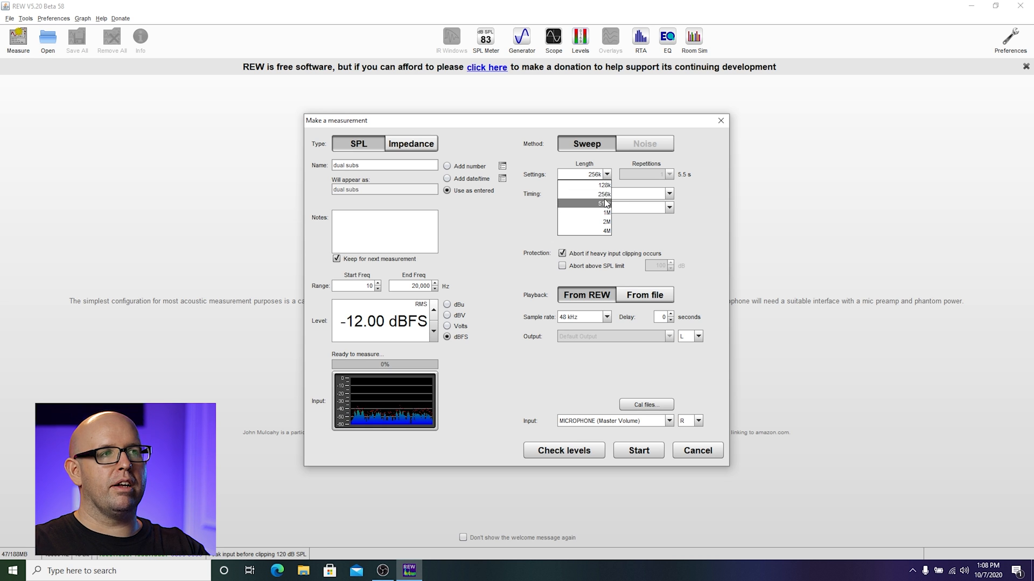
{"action": "left_click", "coordinate": [583, 194]}
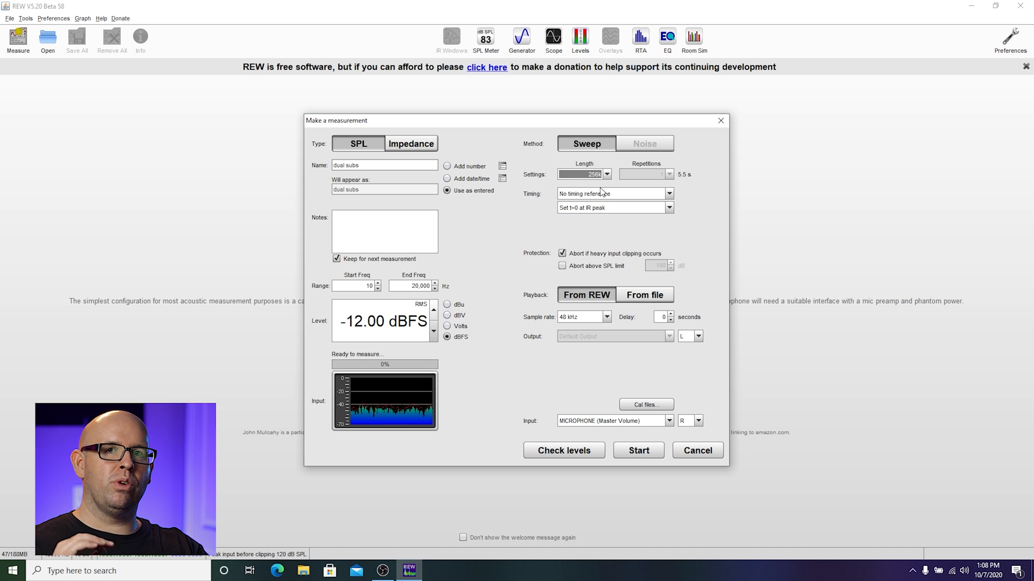
{"action": "mouse_move", "coordinate": [593, 193]}
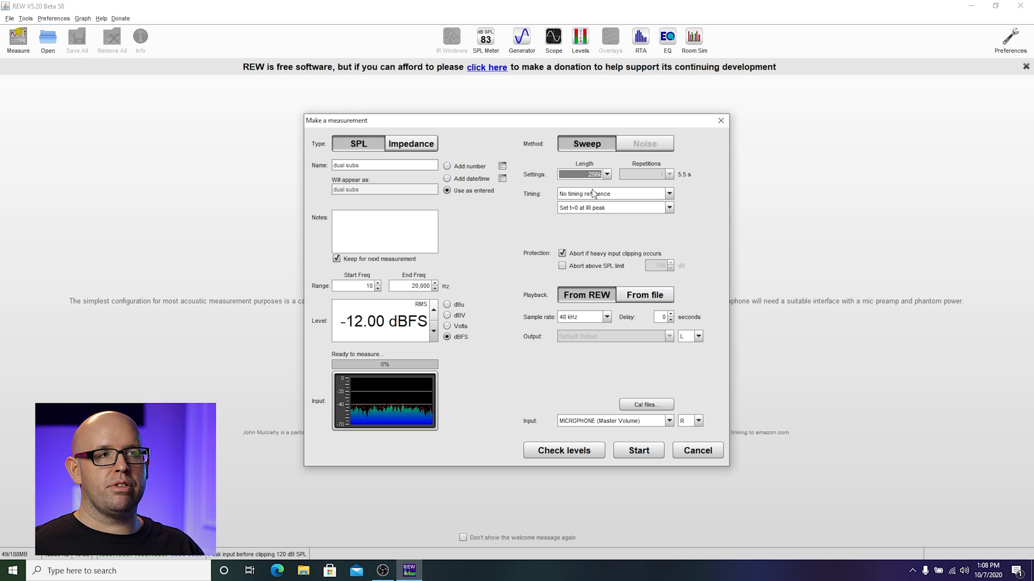
{"action": "mouse_move", "coordinate": [564, 156]}
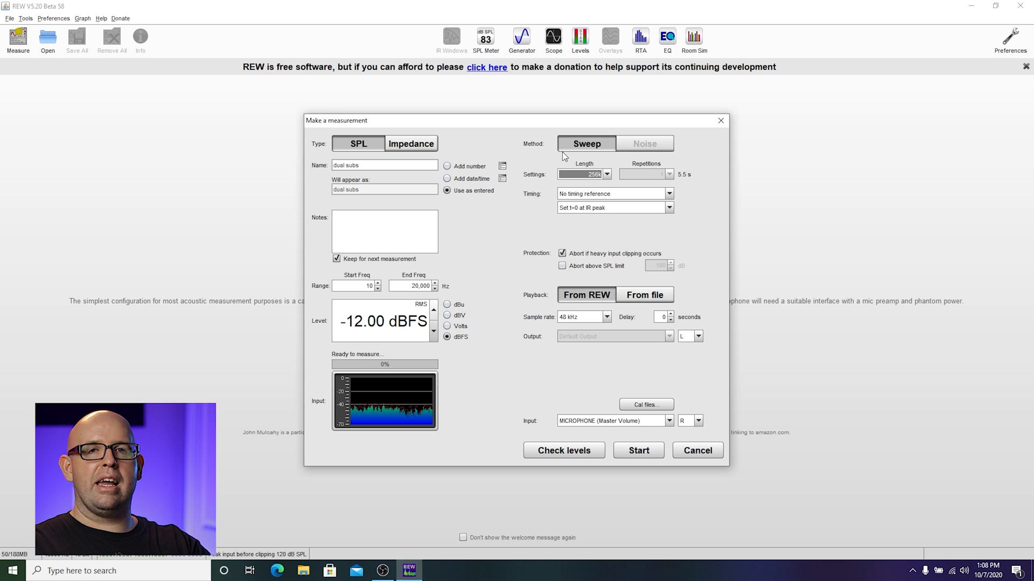
{"action": "left_click", "coordinate": [605, 174]}
{"action": "type", "text": "200"}
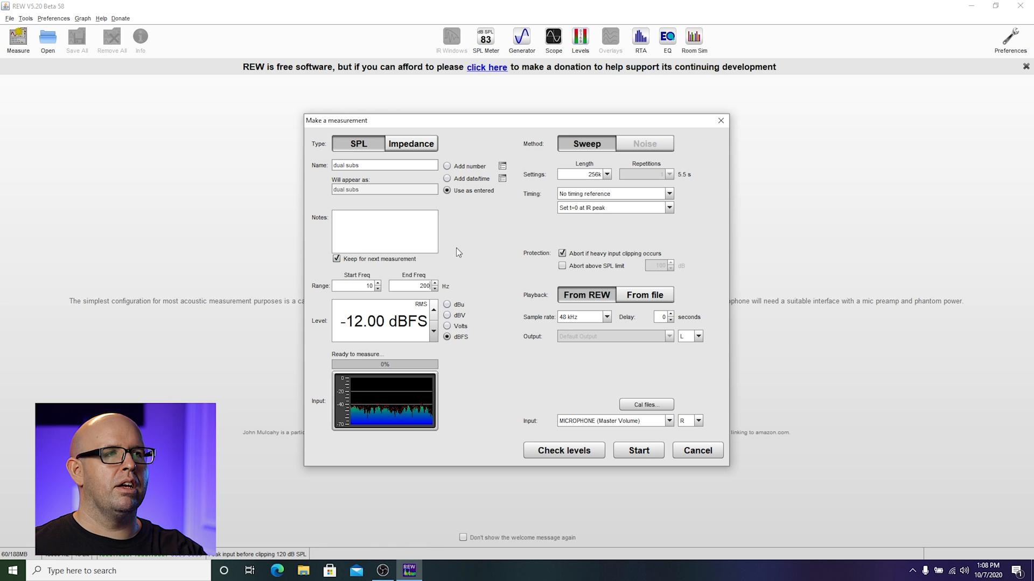
{"action": "mouse_move", "coordinate": [411, 334]}
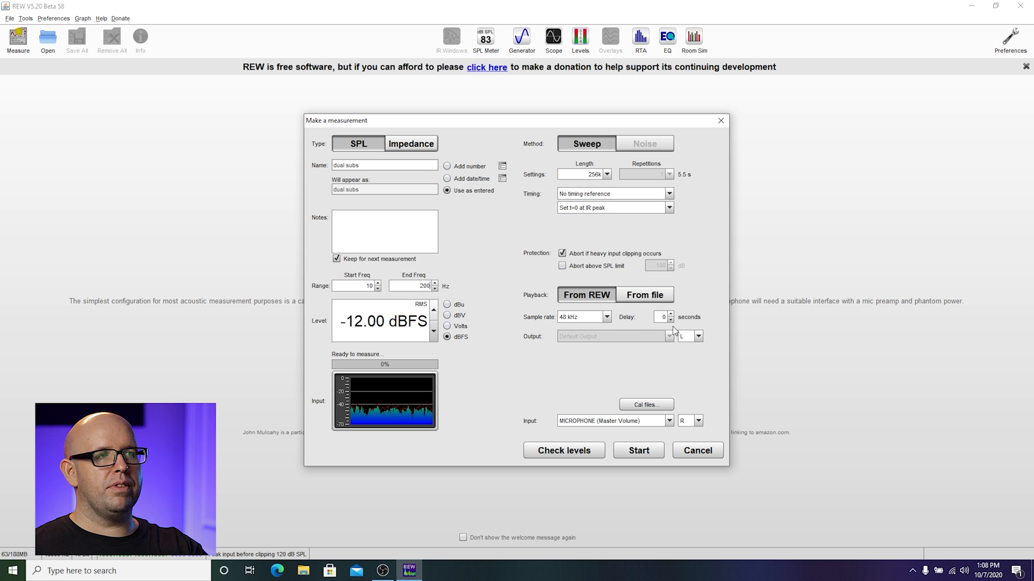
{"action": "mouse_move", "coordinate": [670, 316]}
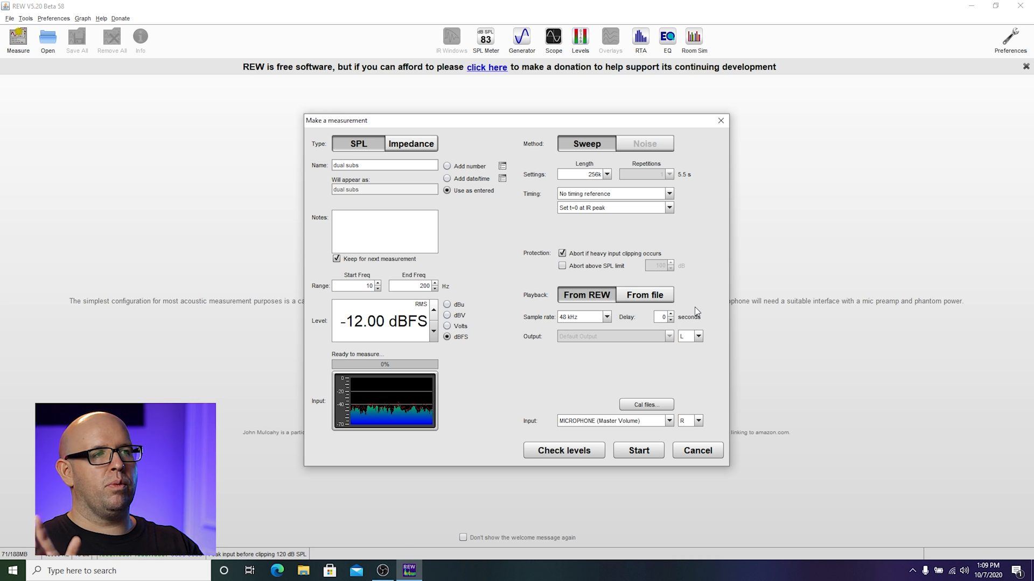
{"action": "mouse_move", "coordinate": [701, 332]}
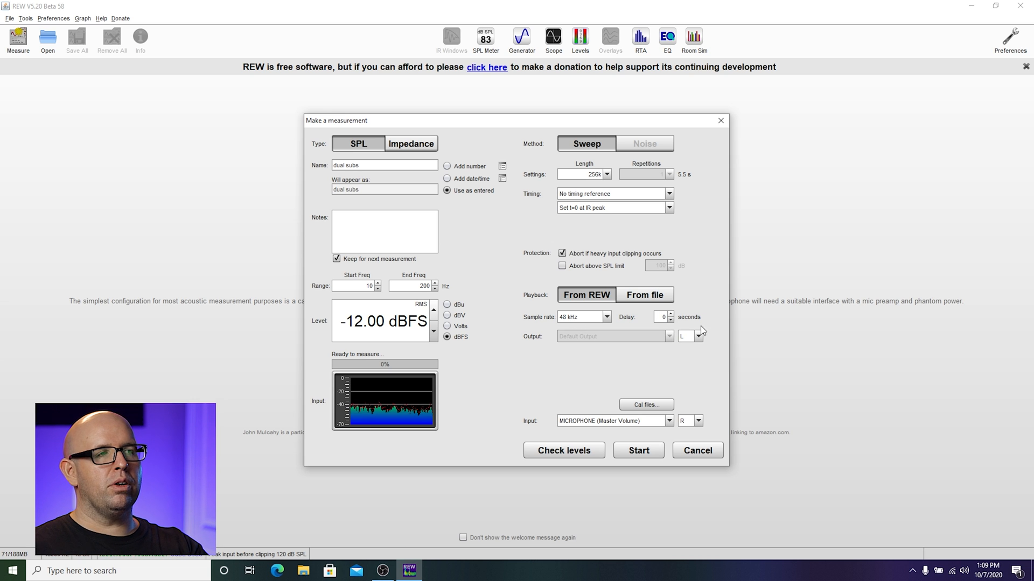
{"action": "left_click", "coordinate": [698, 336]}
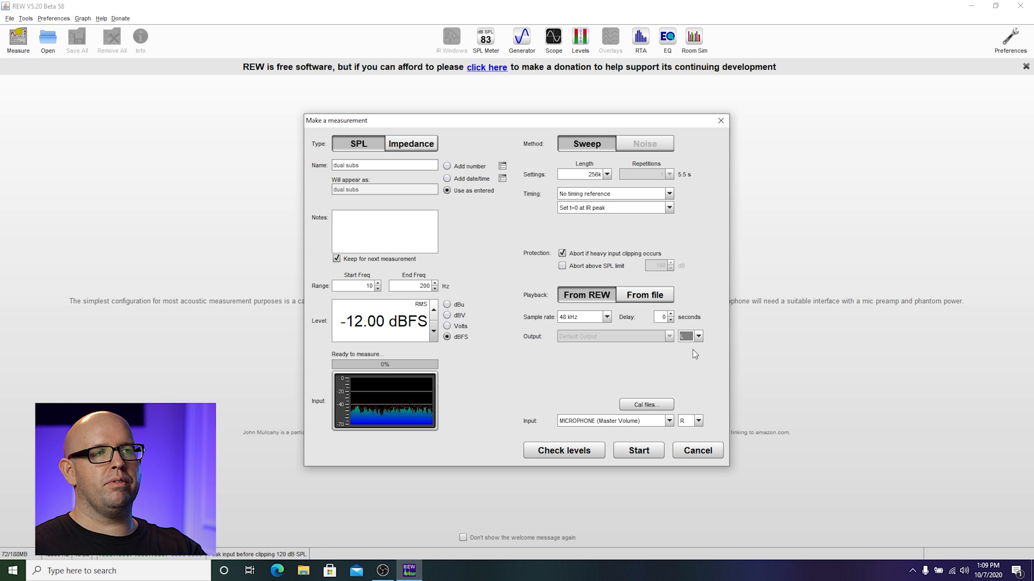
{"action": "mouse_move", "coordinate": [622, 368]}
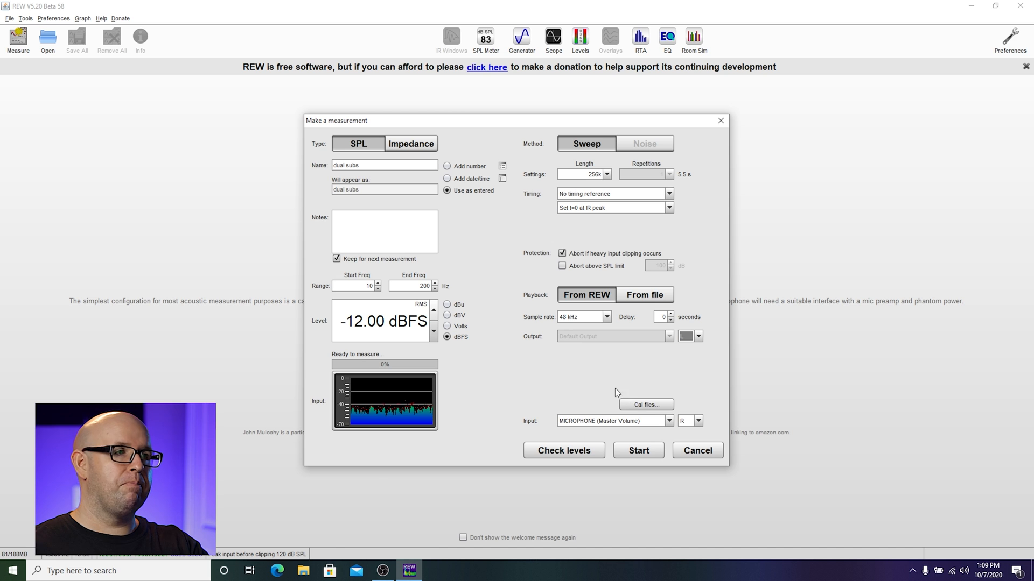
{"action": "mouse_move", "coordinate": [637, 450]}
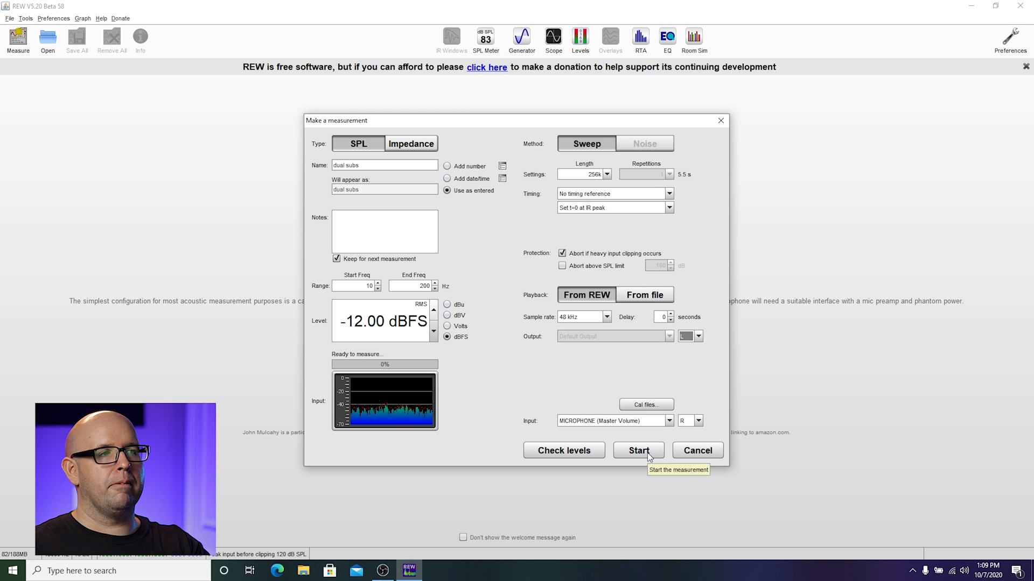
Step: Run the 10–200 Hz dual subs sweep and zoom the level axis out to show the whole curve
{"action": "left_click", "coordinate": [637, 451]}
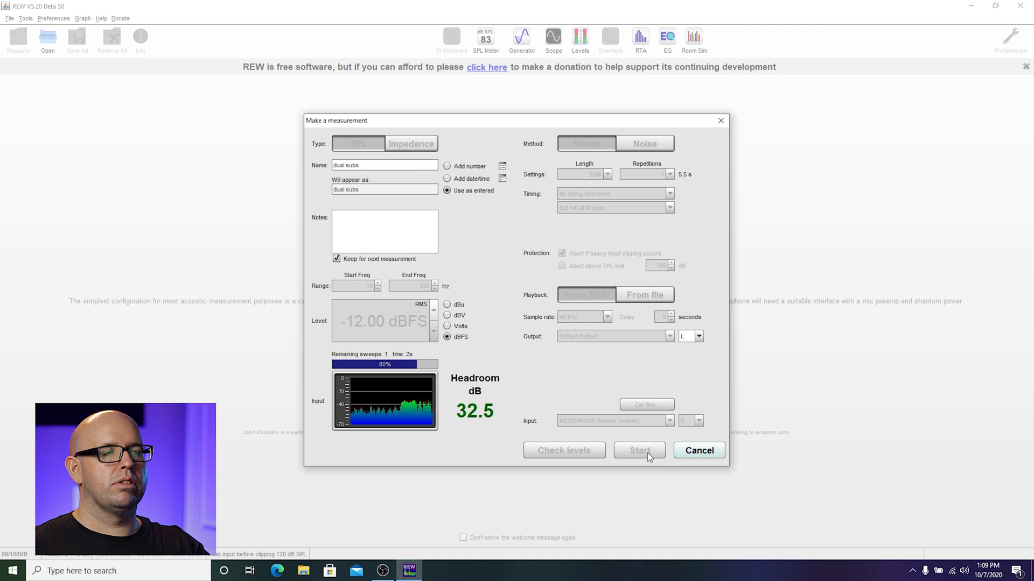
{"action": "left_click", "coordinate": [639, 451]}
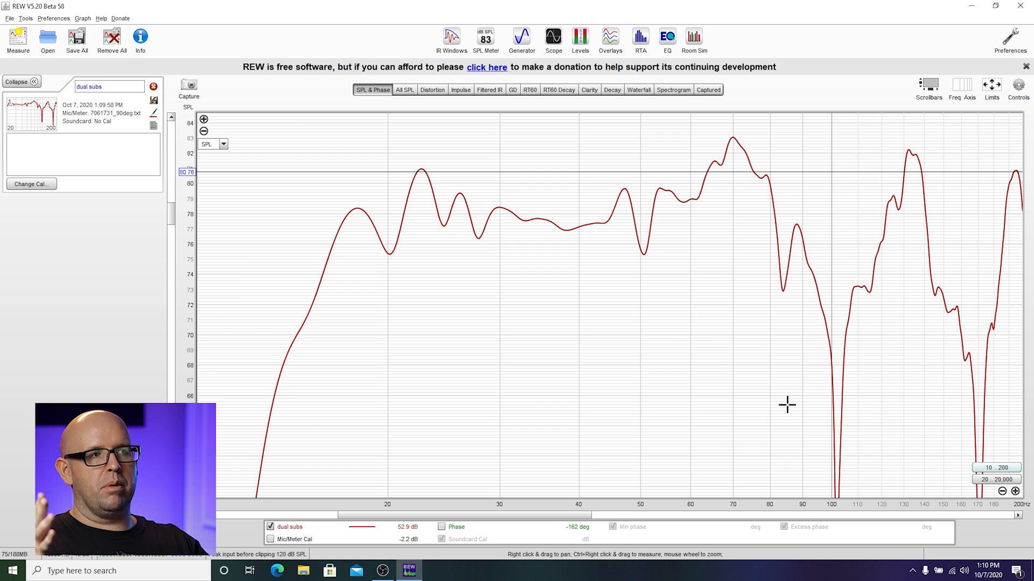
{"action": "mouse_move", "coordinate": [683, 293]}
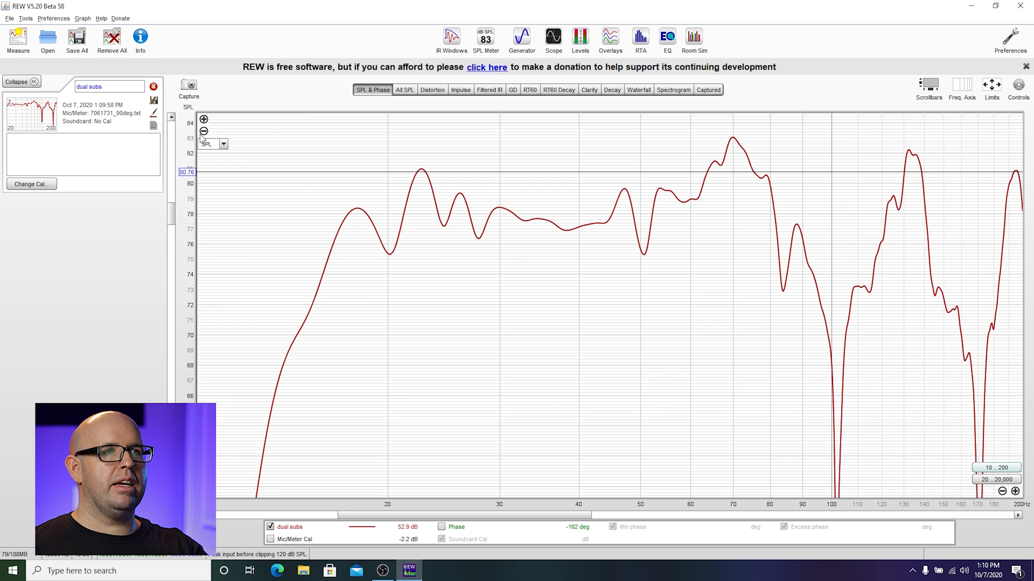
{"action": "left_click", "coordinate": [203, 131]}
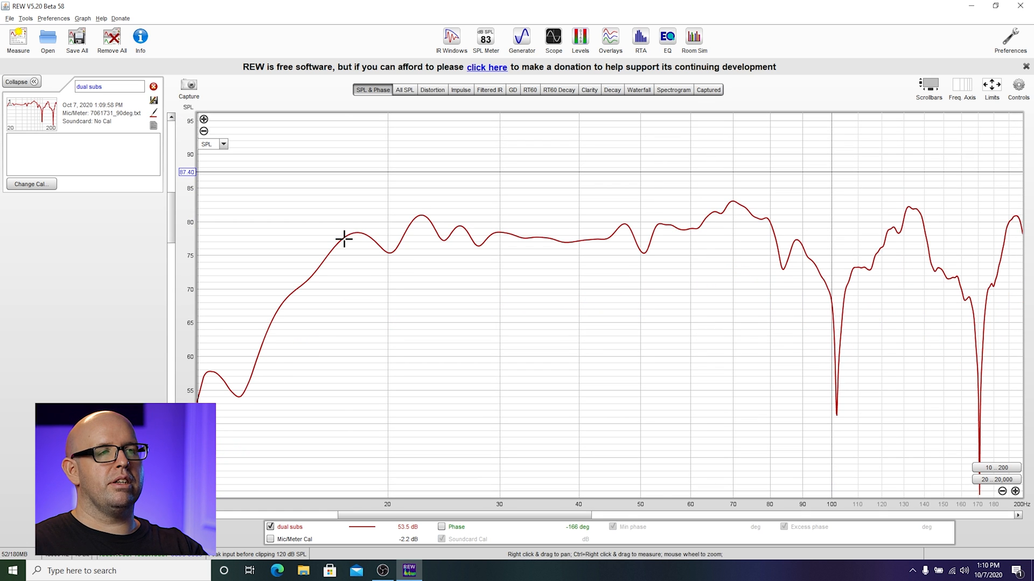
{"action": "mouse_move", "coordinate": [574, 242]}
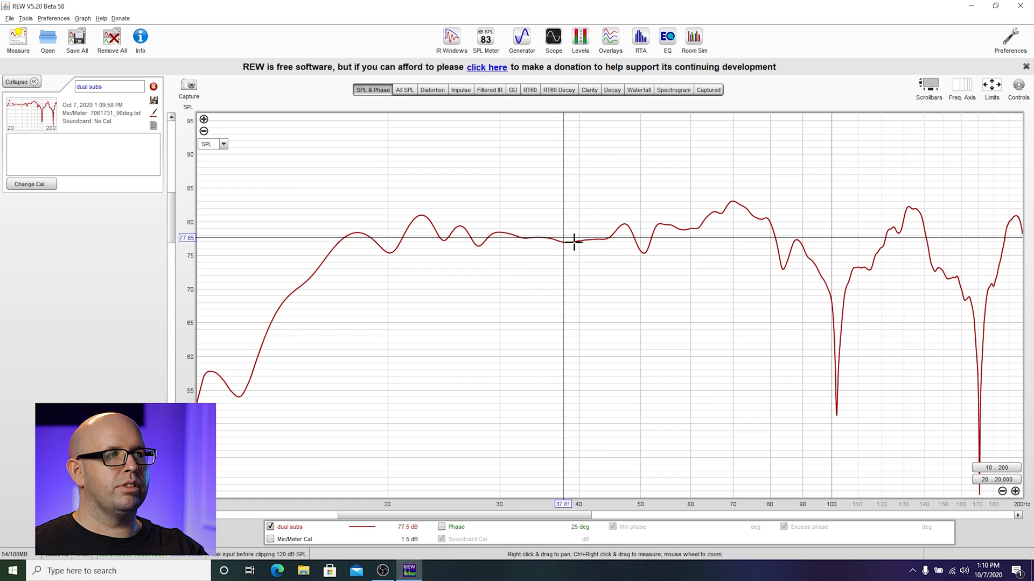
{"action": "mouse_move", "coordinate": [644, 251]}
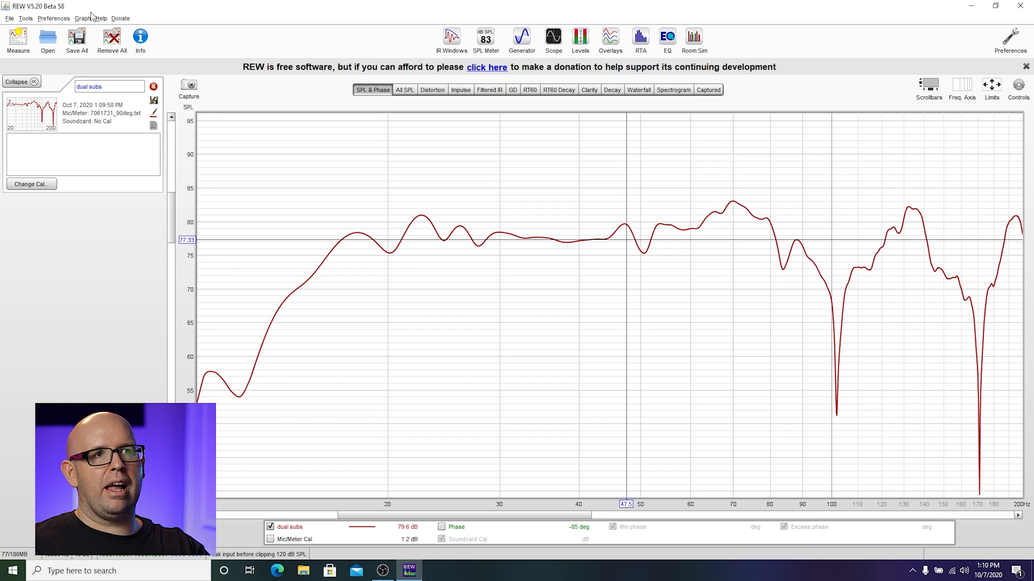
Step: Apply Var smoothing to the dual subs curve and view it on the All SPL overlay
{"action": "left_click", "coordinate": [83, 19]}
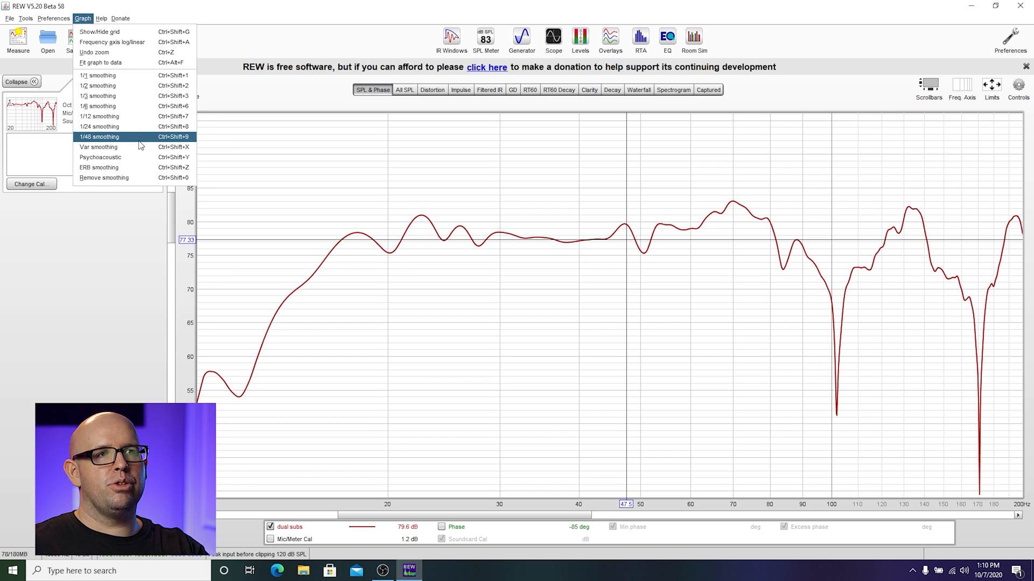
{"action": "mouse_move", "coordinate": [100, 147]}
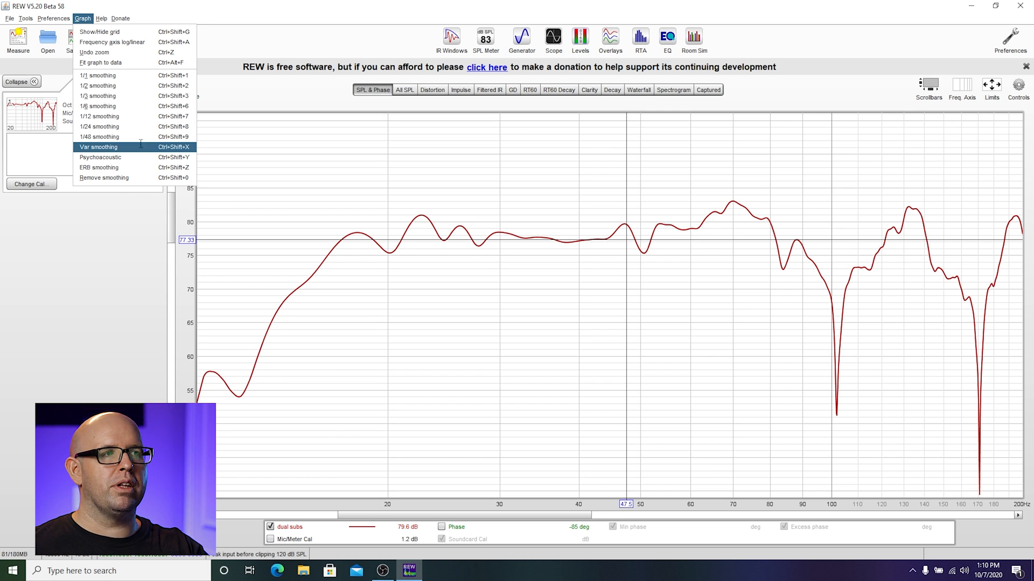
{"action": "left_click", "coordinate": [98, 147]}
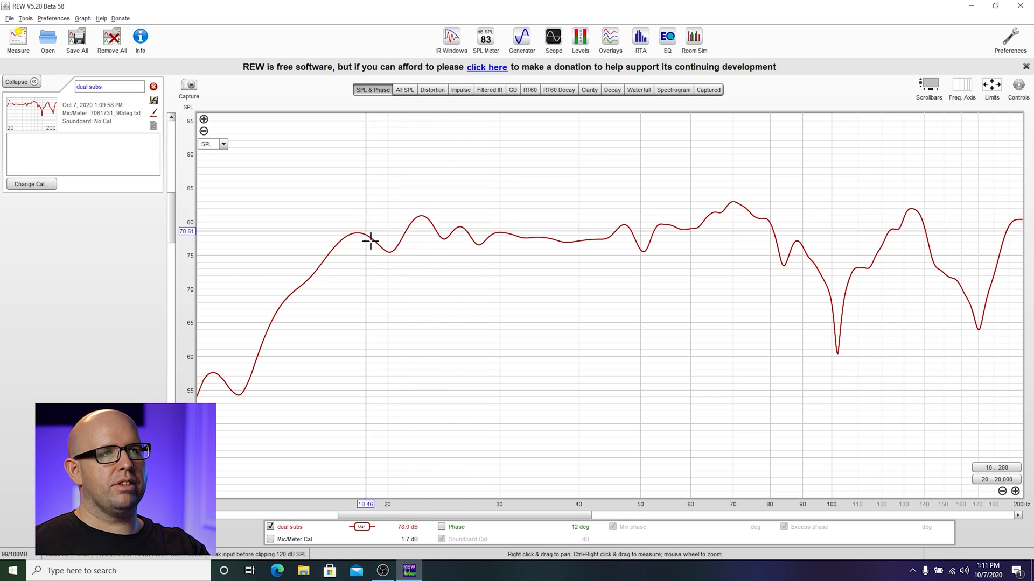
{"action": "mouse_move", "coordinate": [351, 234]}
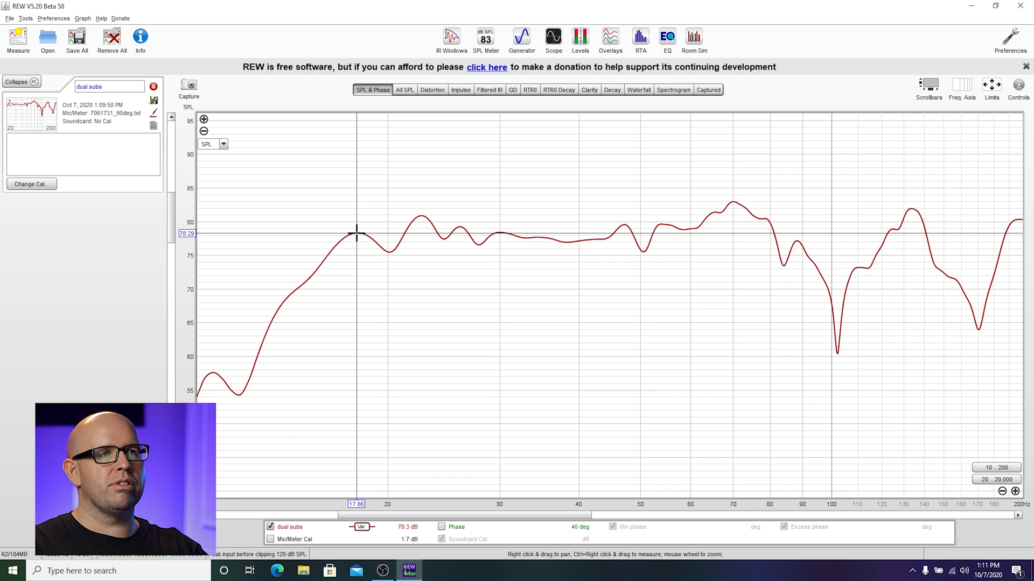
{"action": "mouse_move", "coordinate": [365, 248]}
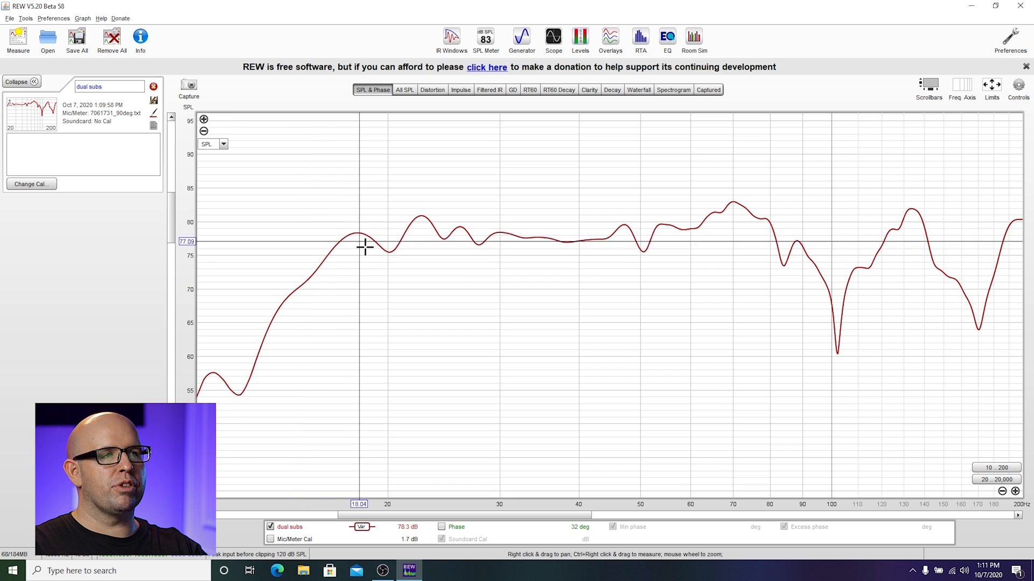
{"action": "mouse_move", "coordinate": [377, 226]}
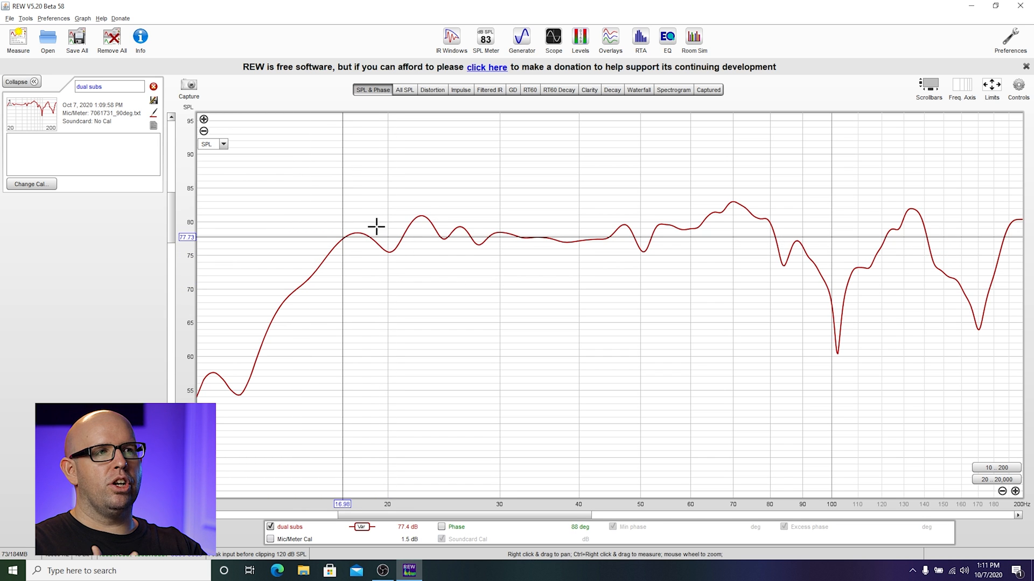
{"action": "mouse_move", "coordinate": [507, 249]}
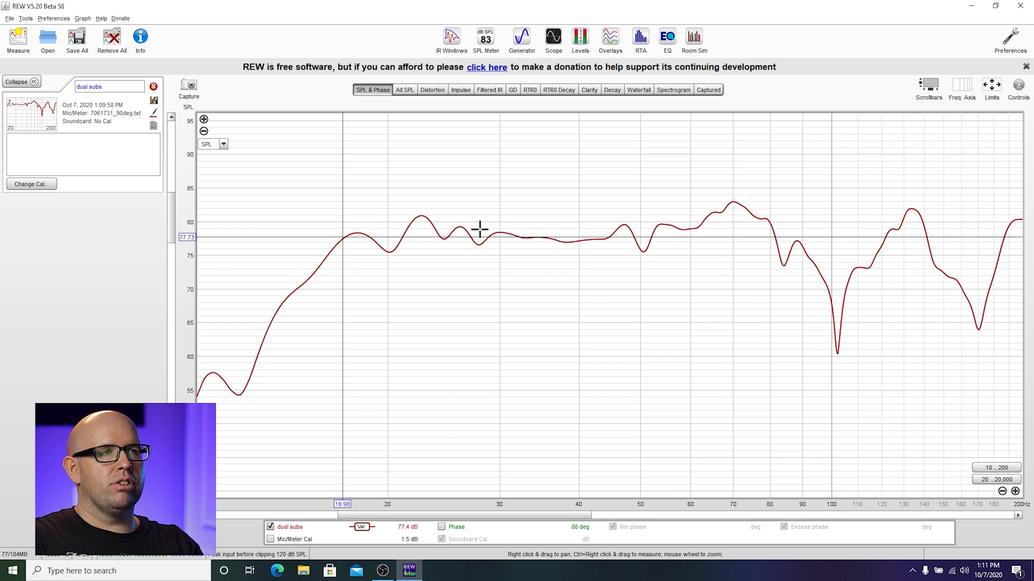
{"action": "mouse_move", "coordinate": [628, 239]}
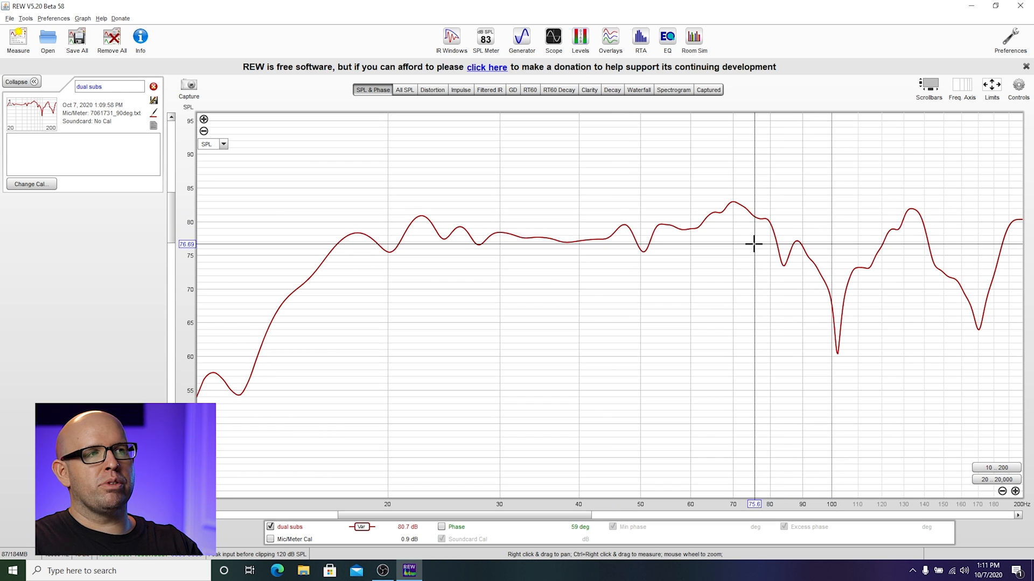
{"action": "mouse_move", "coordinate": [824, 264]}
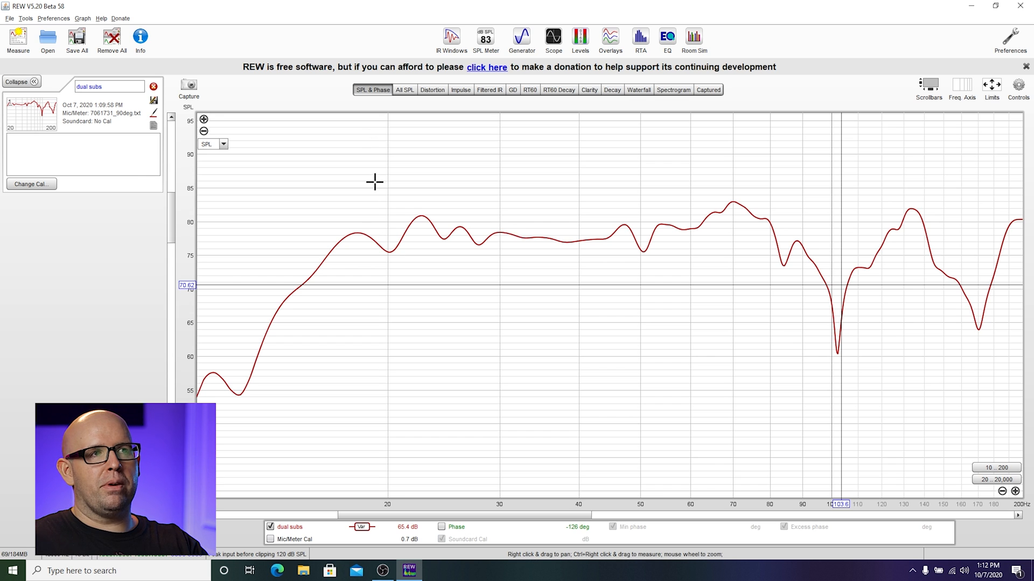
{"action": "left_click", "coordinate": [404, 90]}
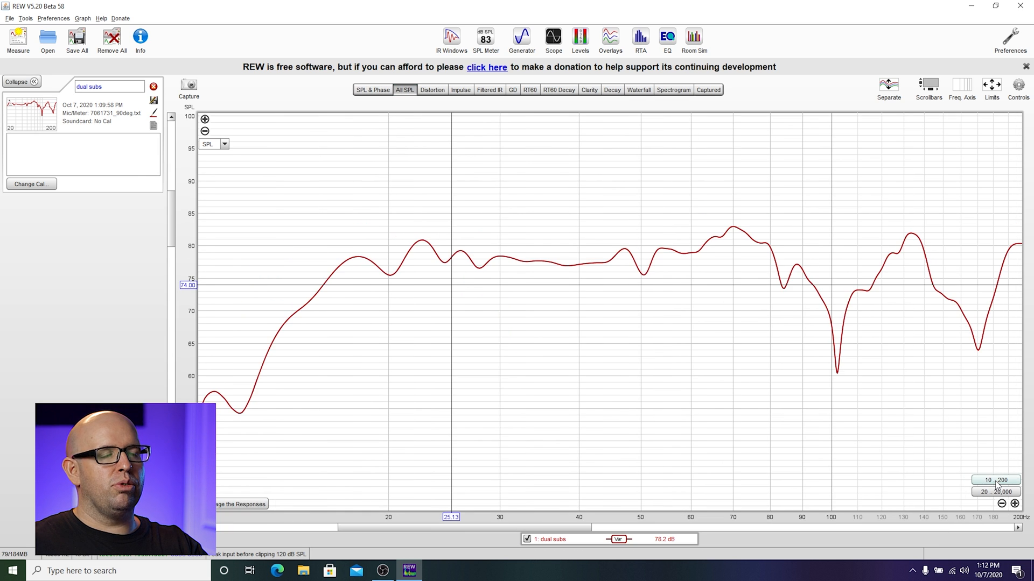
{"action": "mouse_move", "coordinate": [762, 362]}
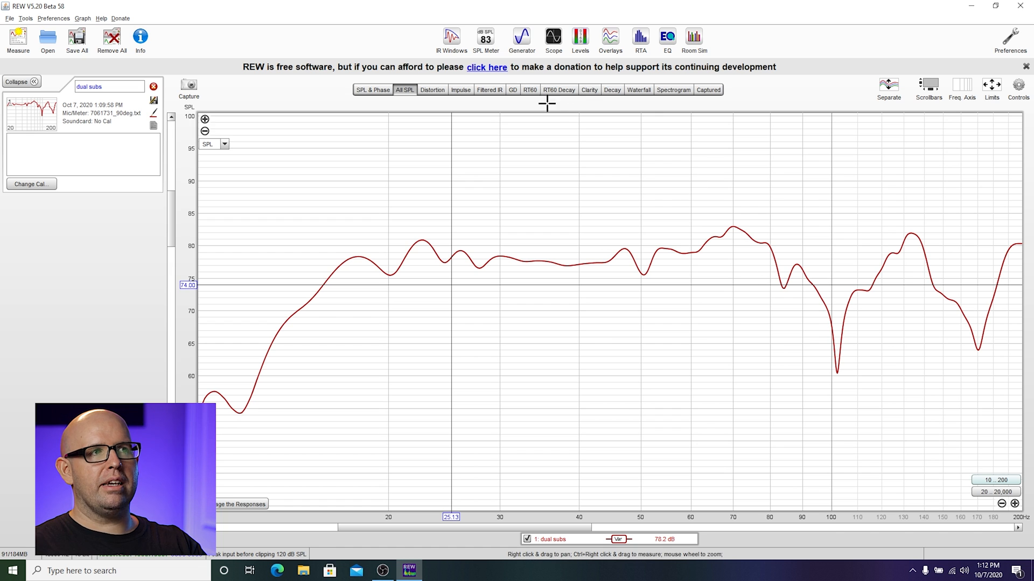
{"action": "left_click", "coordinate": [521, 38]}
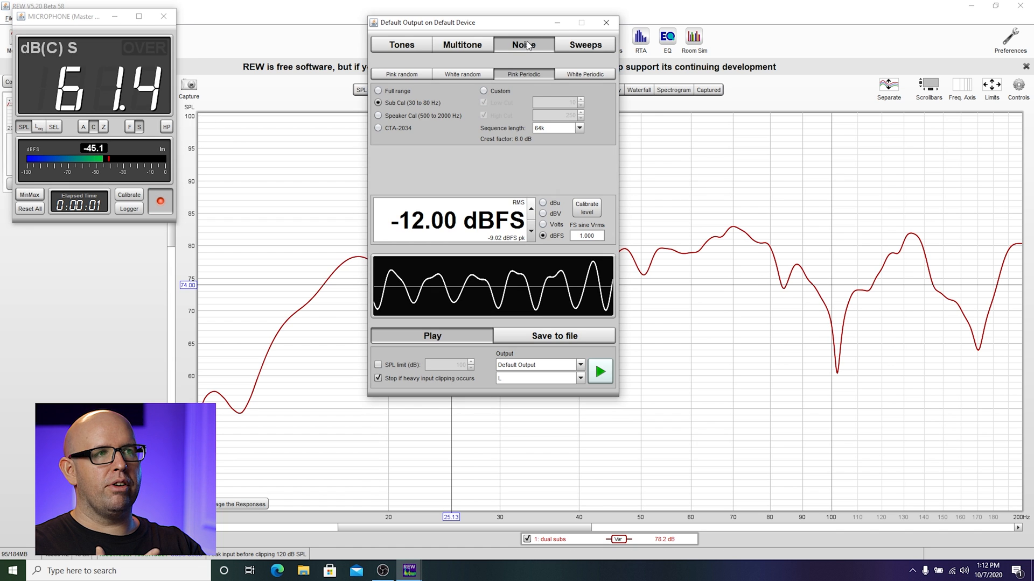
{"action": "left_click", "coordinate": [378, 115]}
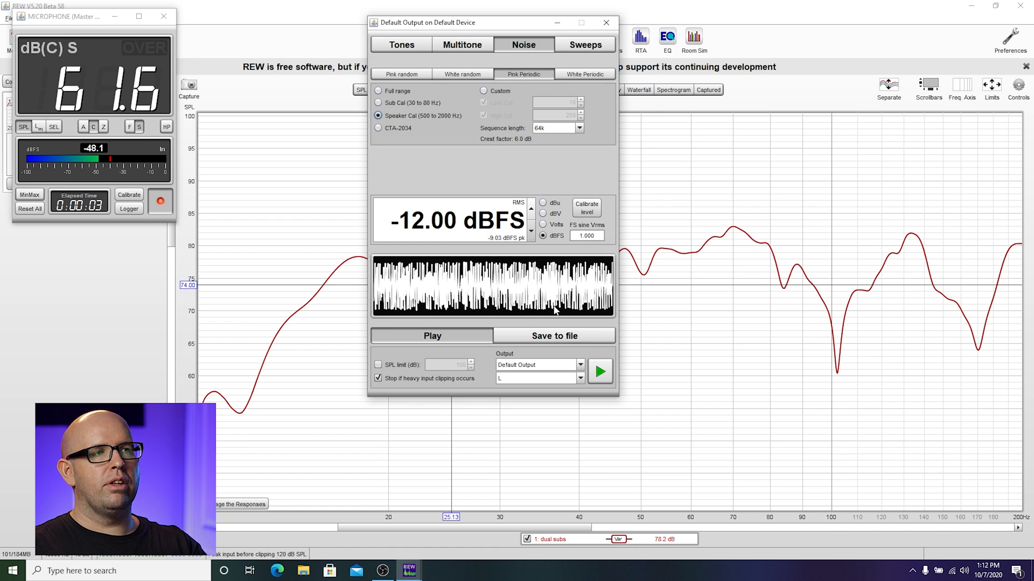
{"action": "left_click", "coordinate": [598, 371]}
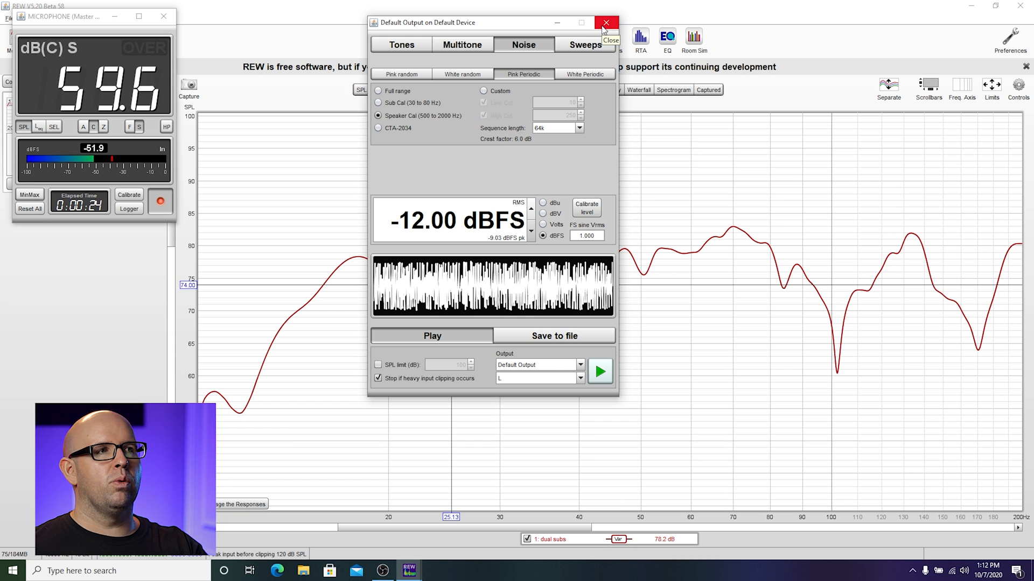
{"action": "left_click", "coordinate": [604, 23]}
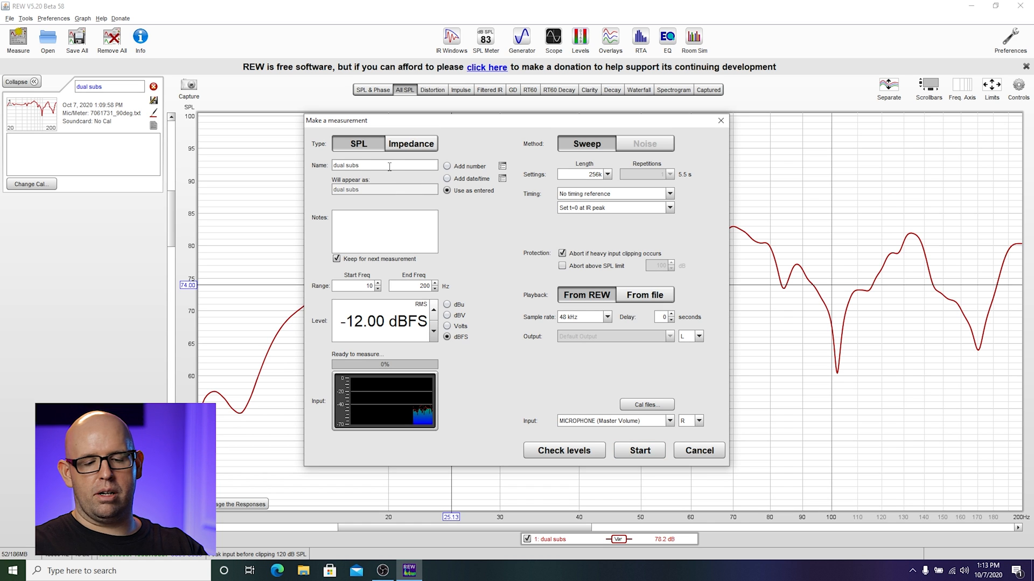
Step: Name the measurement 'dual subs no aud' and record the second 10–200 Hz sweep
{"action": "type", "text": "no"}
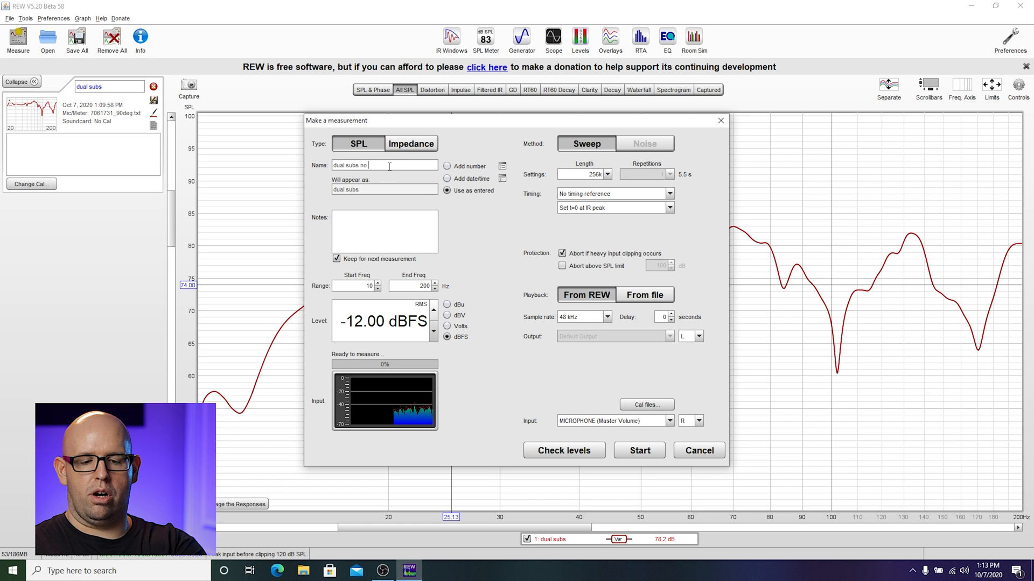
{"action": "type", "text": "aud"}
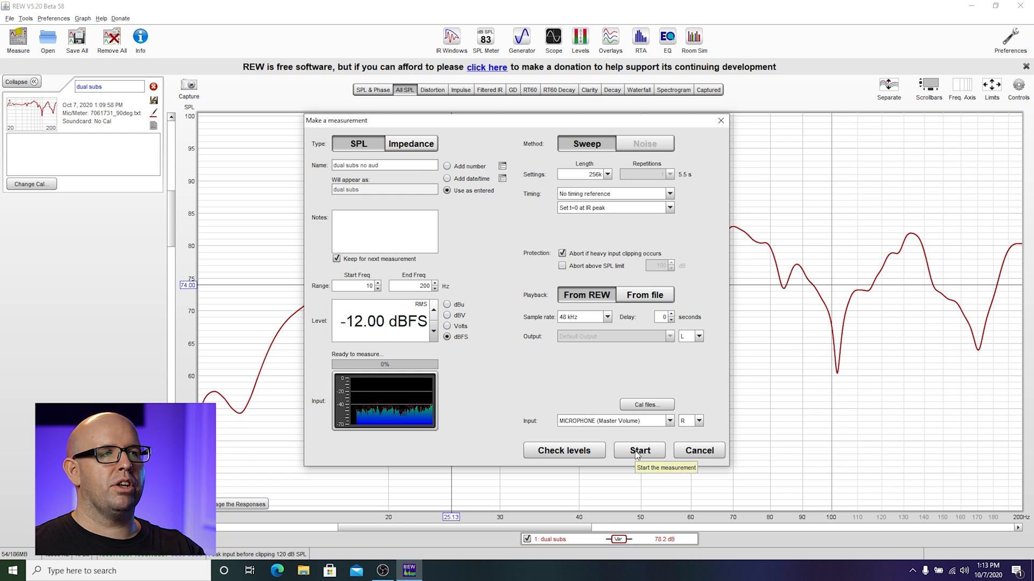
{"action": "left_click", "coordinate": [639, 450]}
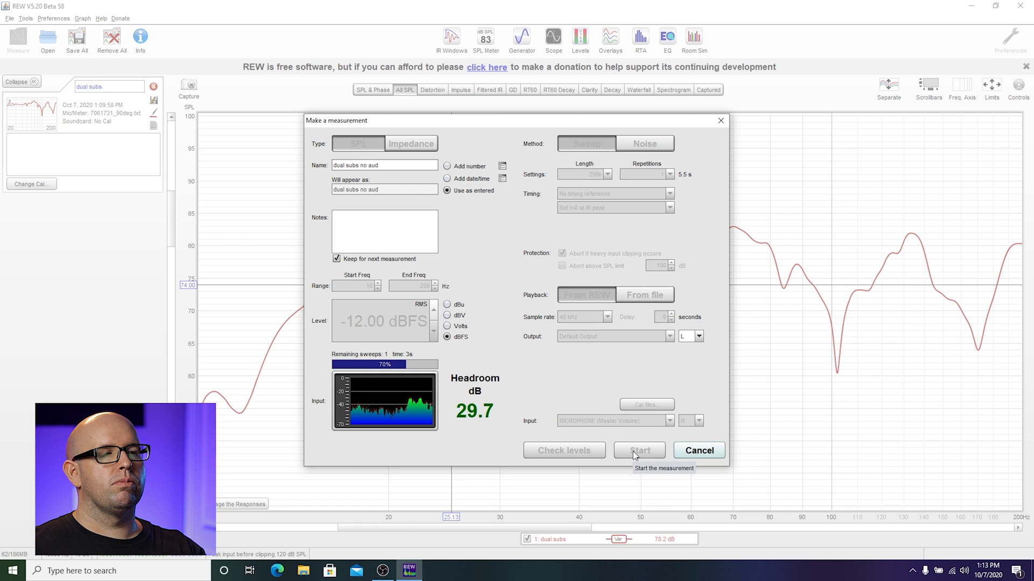
{"action": "left_click", "coordinate": [637, 450]}
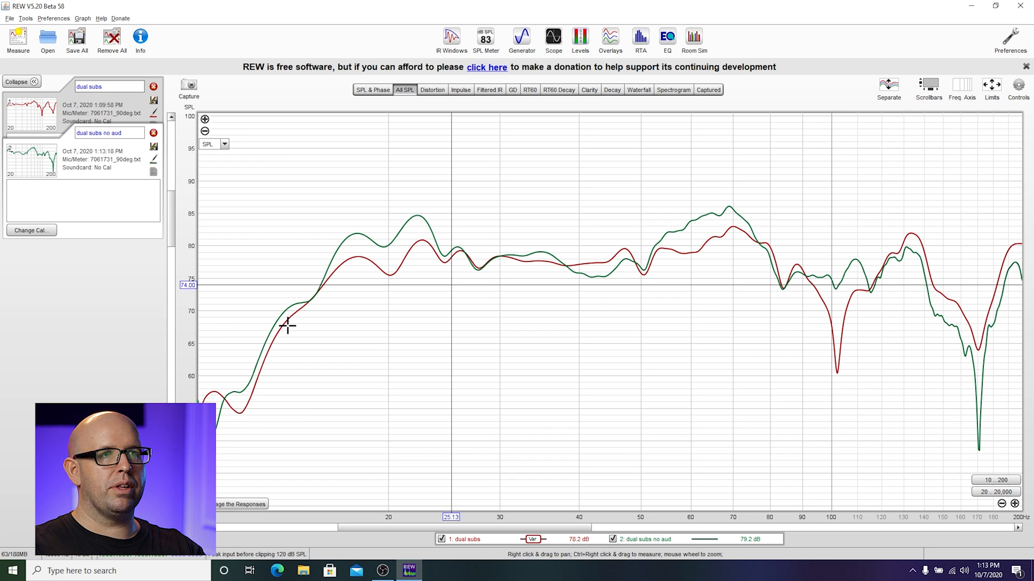
Step: Apply Var smoothing to the new 'dual subs no aud' trace
{"action": "left_click", "coordinate": [82, 18]}
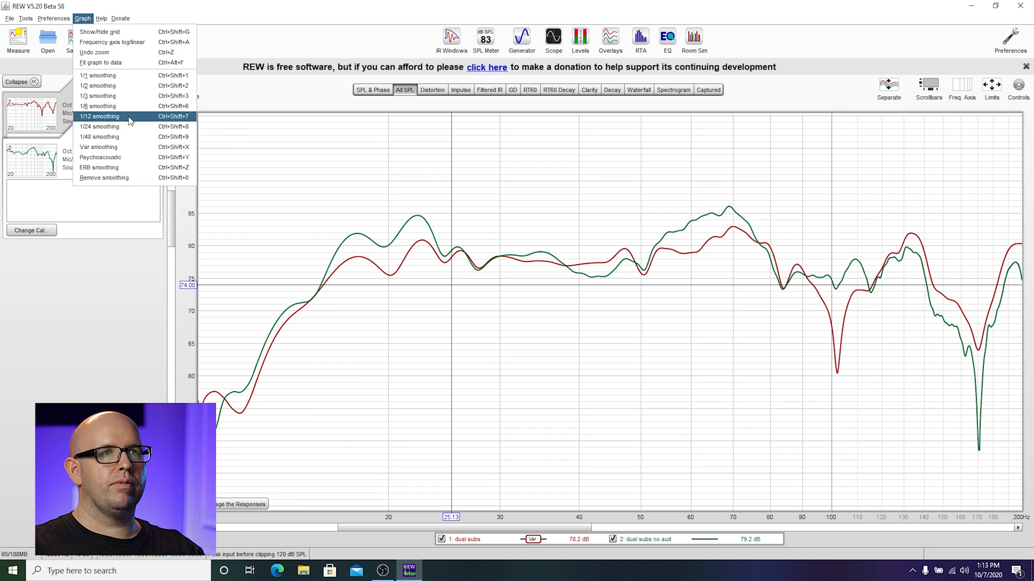
{"action": "left_click", "coordinate": [99, 116]}
{"action": "type", "text": " b4 aud"}
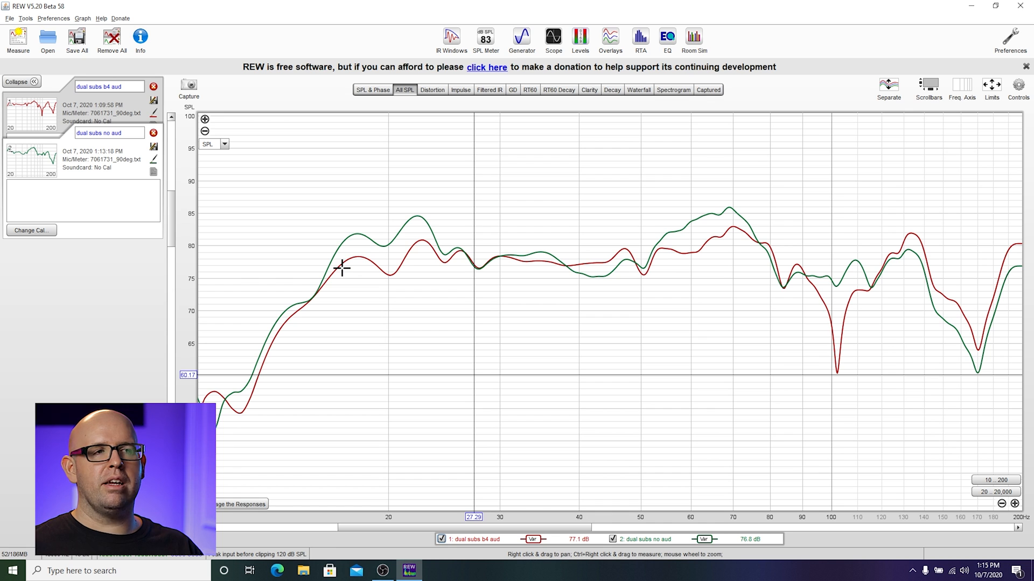
{"action": "mouse_move", "coordinate": [339, 231]}
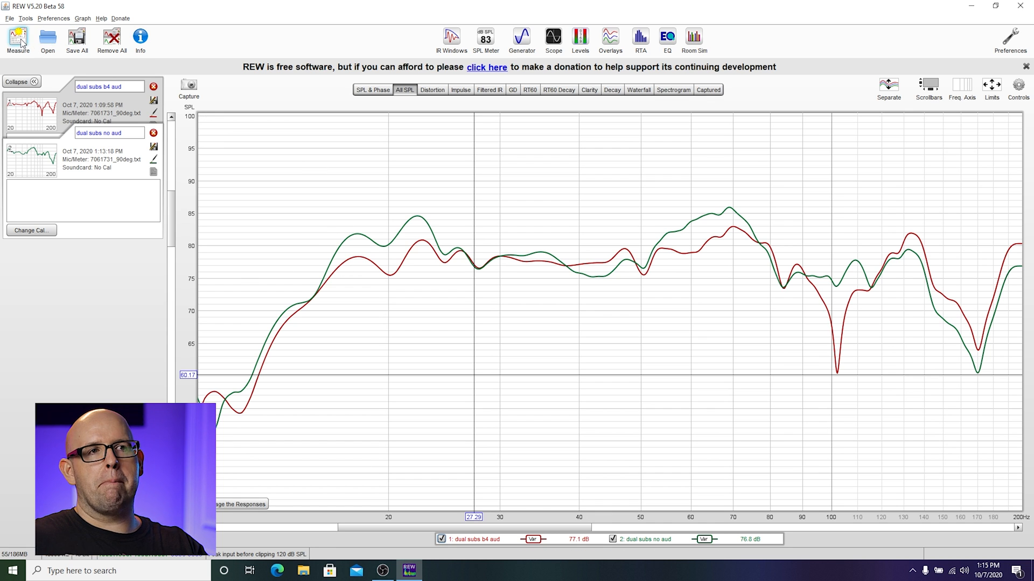
Step: Measure a sweep named 'full sweep' ending at 20,000 Hz and start recording it
{"action": "left_click", "coordinate": [18, 40]}
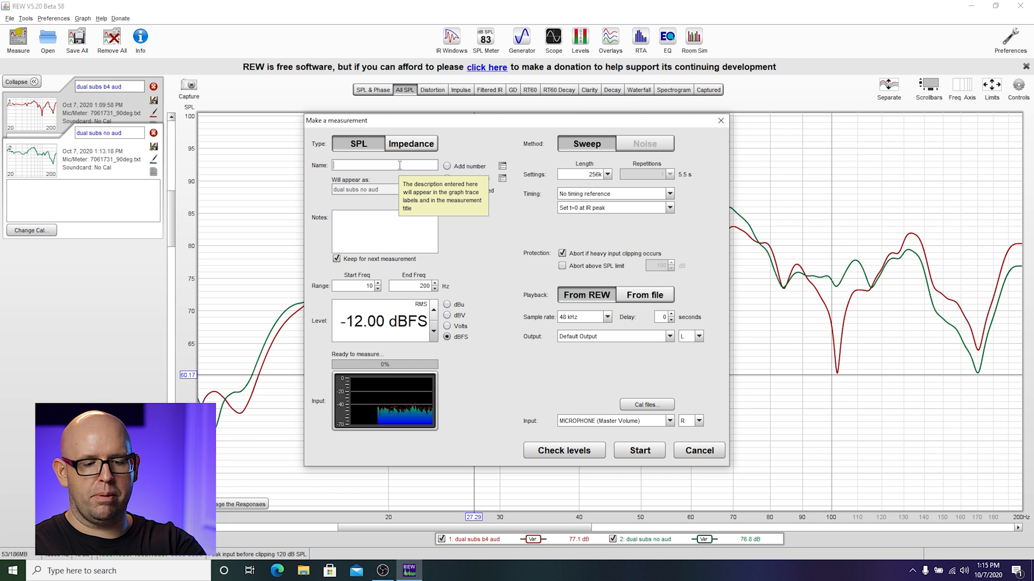
{"action": "type", "text": "full sweep"}
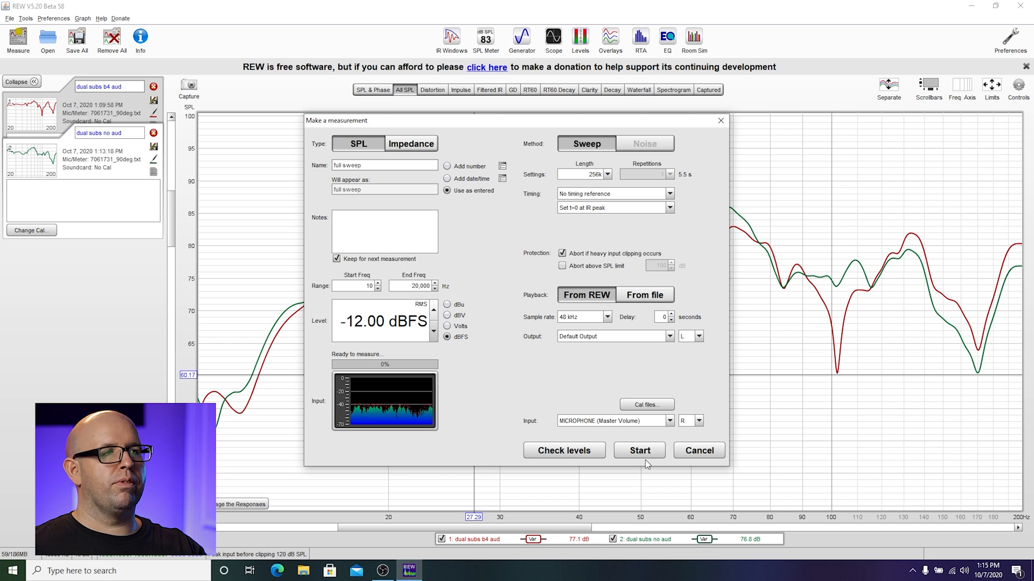
{"action": "mouse_move", "coordinate": [638, 450]}
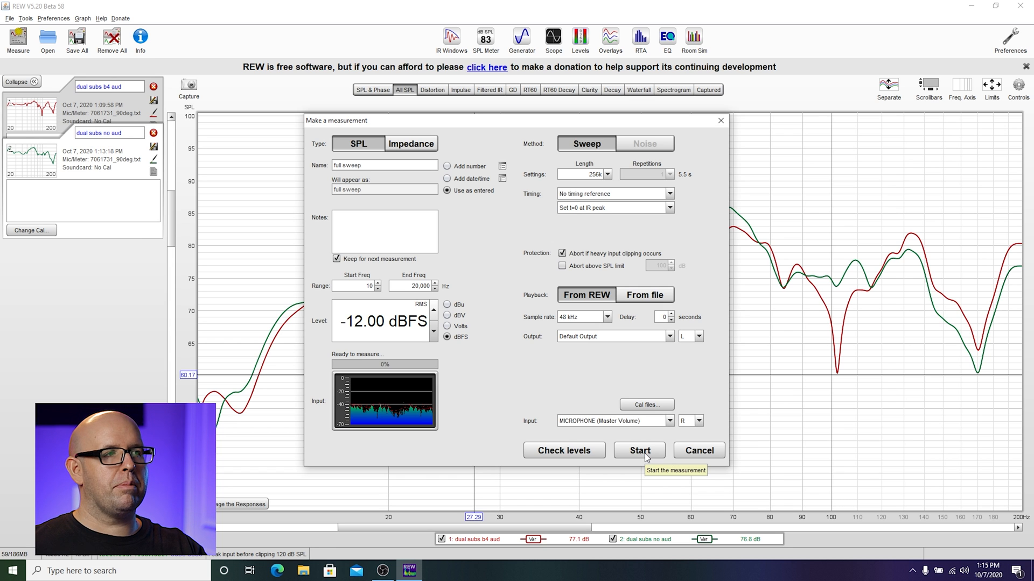
{"action": "left_click", "coordinate": [639, 450]}
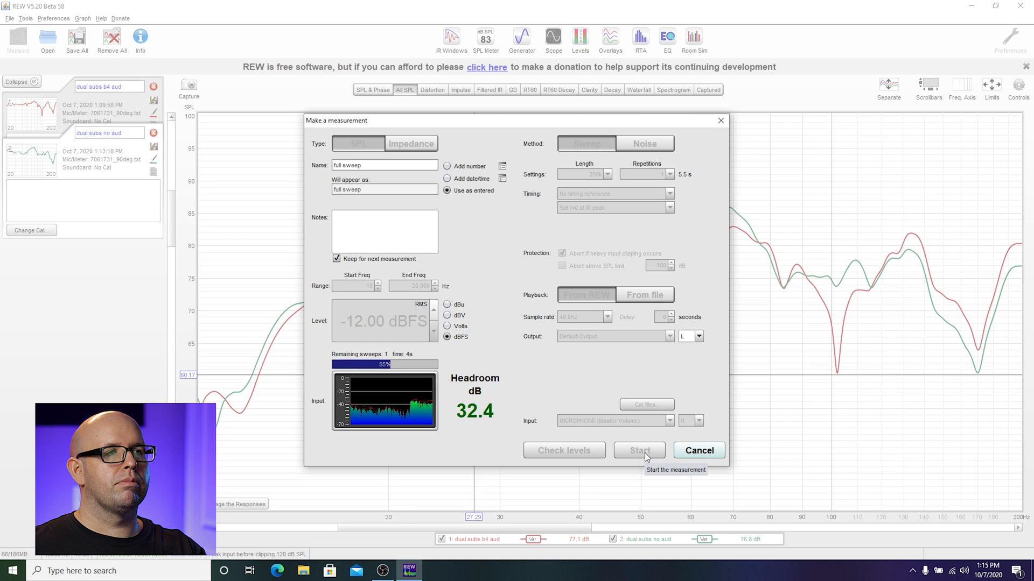
{"action": "left_click", "coordinate": [639, 450]}
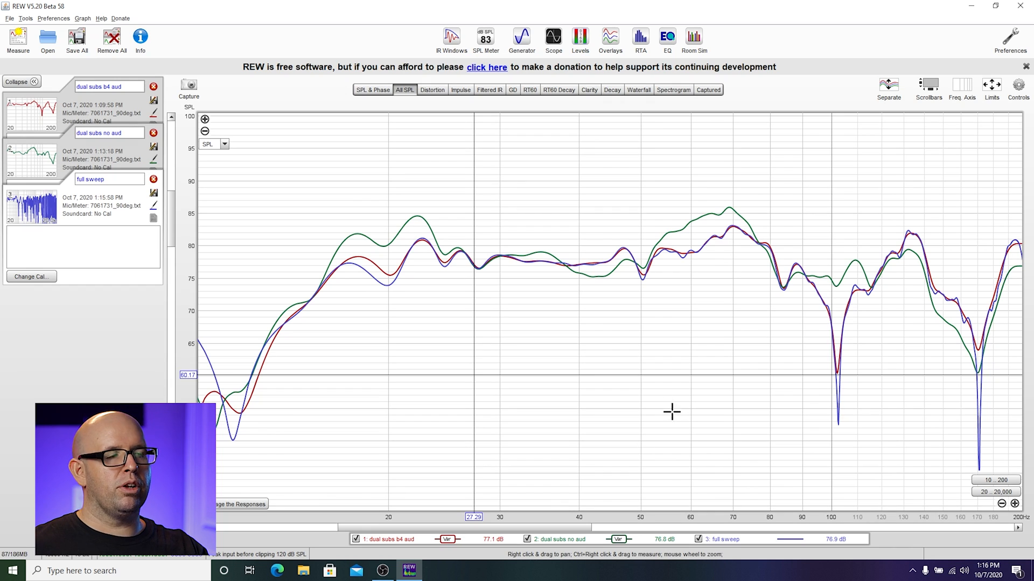
{"action": "mouse_move", "coordinate": [676, 421]}
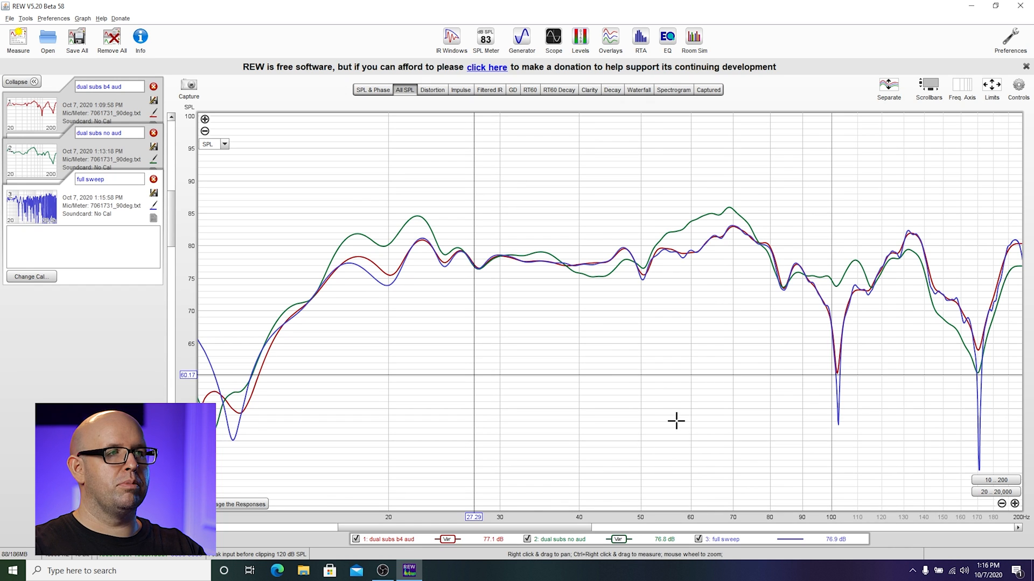
{"action": "mouse_move", "coordinate": [568, 158]}
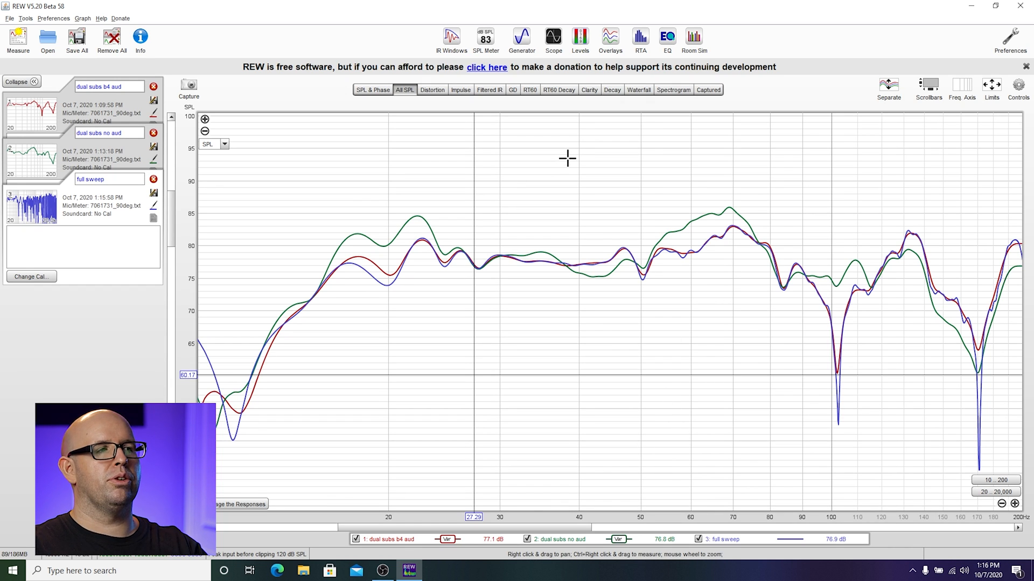
Step: Hide both dual subs traces so only full sweep shows over 20 Hz–20 kHz
{"action": "left_click", "coordinate": [392, 539]}
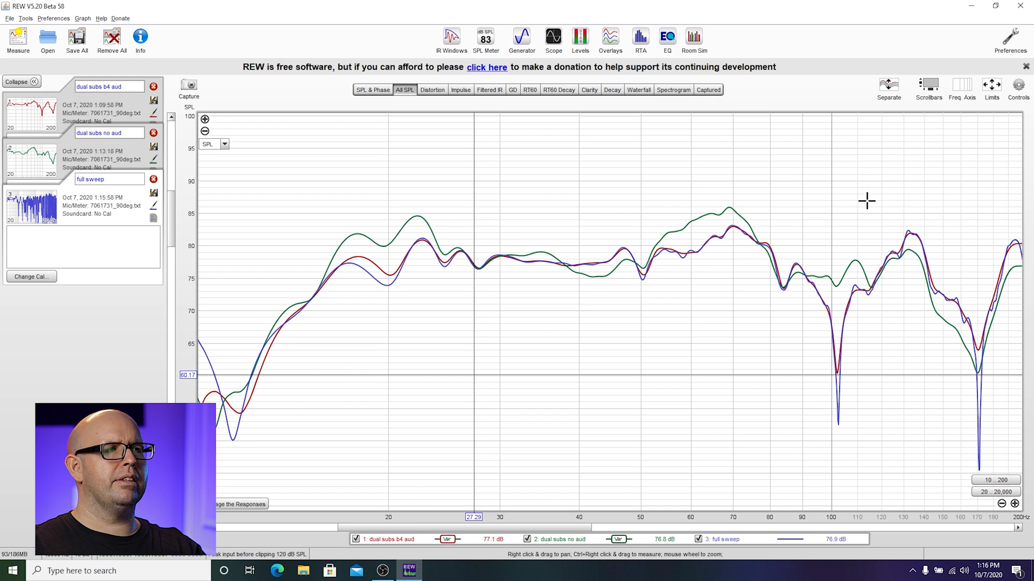
{"action": "left_click", "coordinate": [386, 540]}
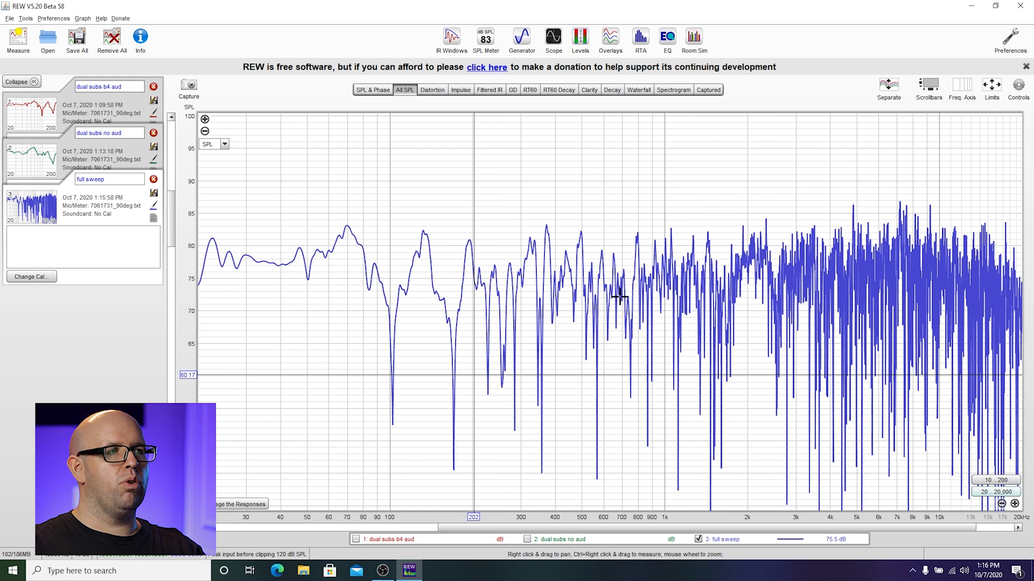
{"action": "mouse_move", "coordinate": [704, 218]}
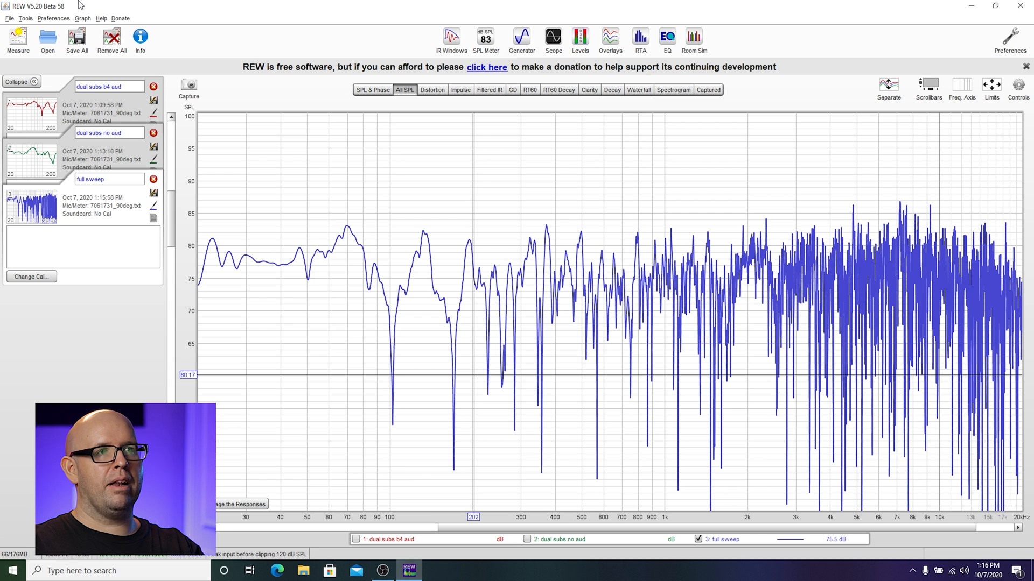
Step: Apply Var smoothing from the Graph menu to flatten the full sweep curve
{"action": "left_click", "coordinate": [83, 18]}
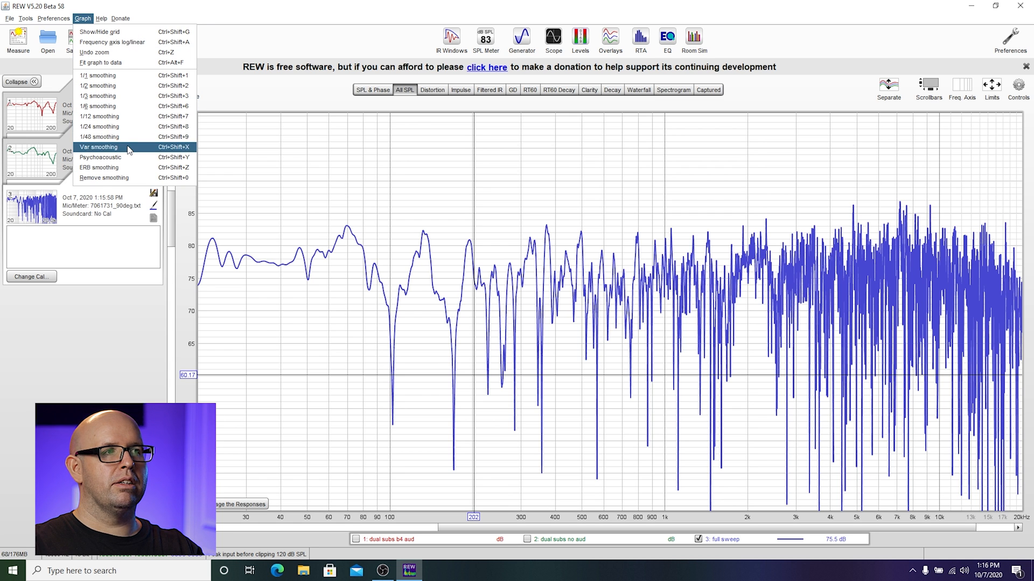
{"action": "left_click", "coordinate": [98, 146]}
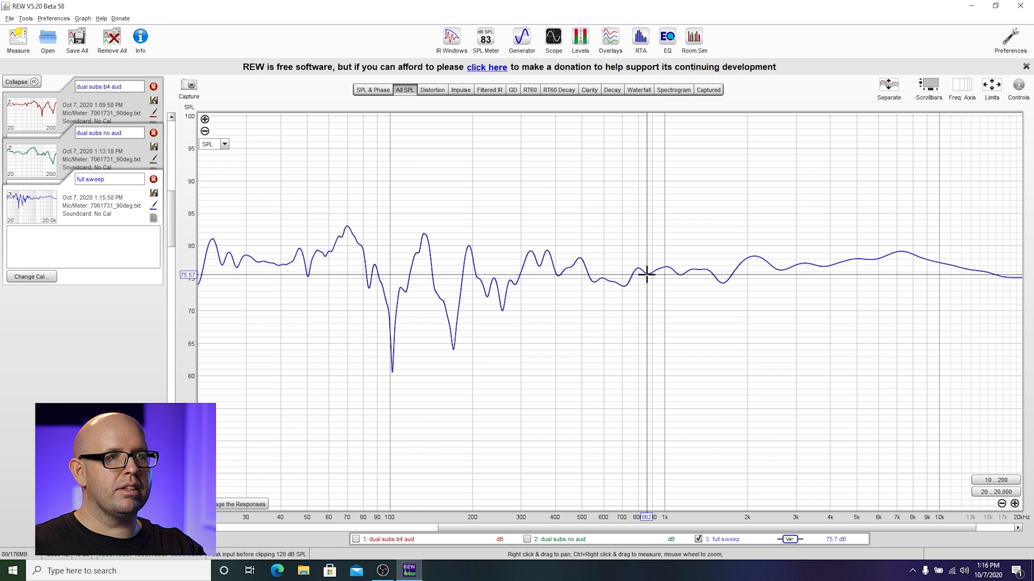
{"action": "mouse_move", "coordinate": [390, 275]}
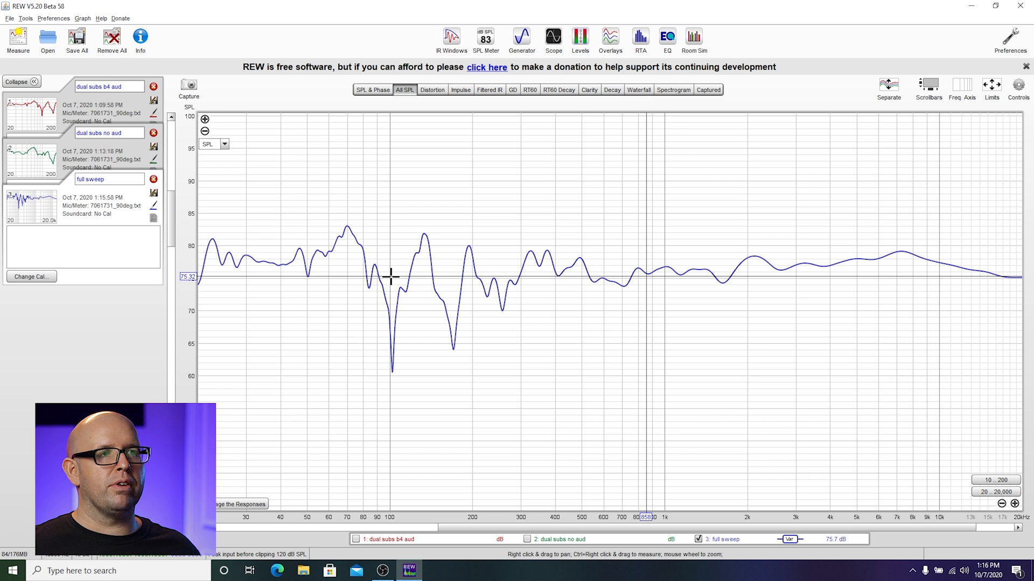
{"action": "mouse_move", "coordinate": [359, 266]}
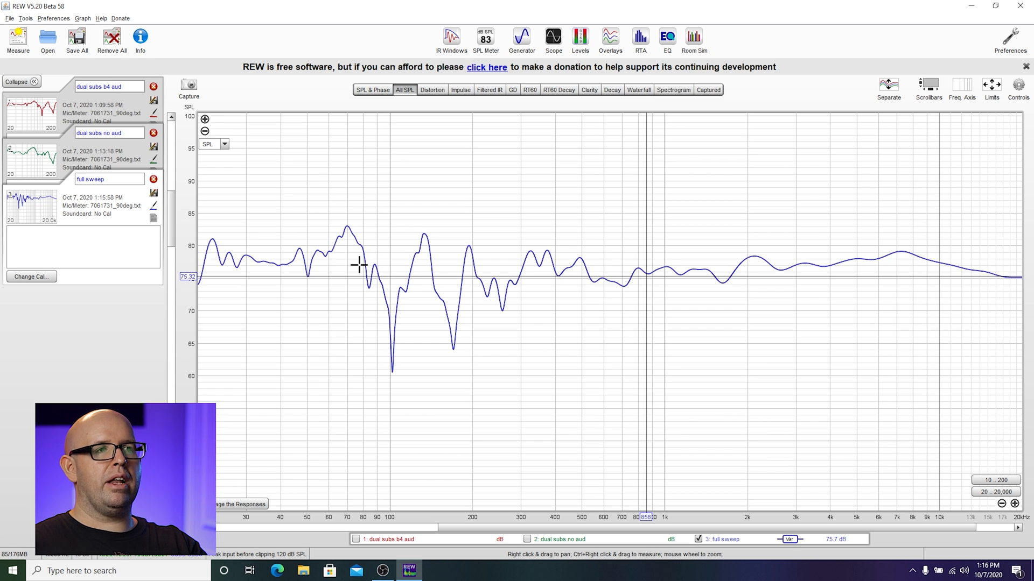
{"action": "mouse_move", "coordinate": [327, 239]}
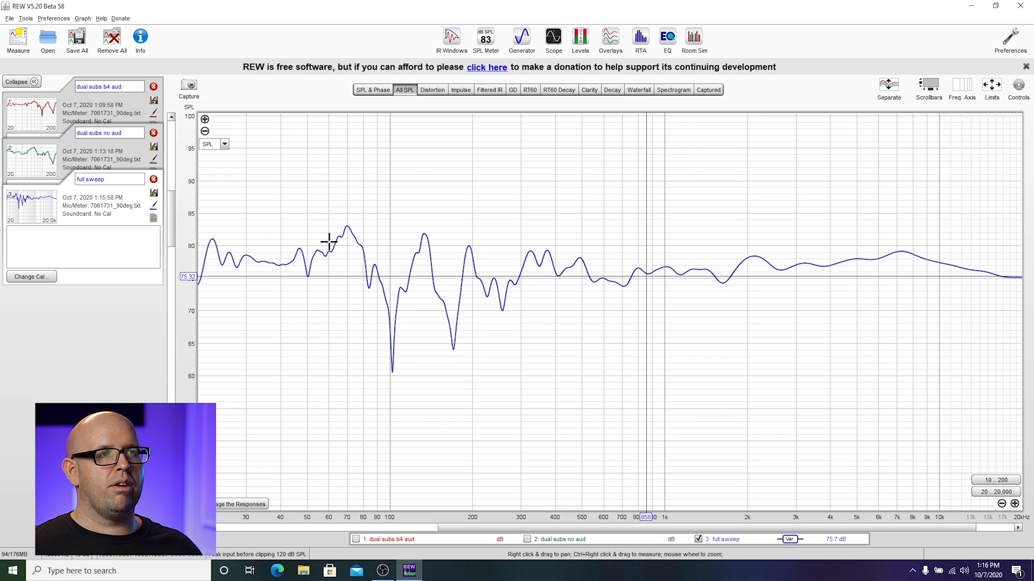
{"action": "mouse_move", "coordinate": [687, 325]}
{"action": "type", "text": "full sweep no aud"}
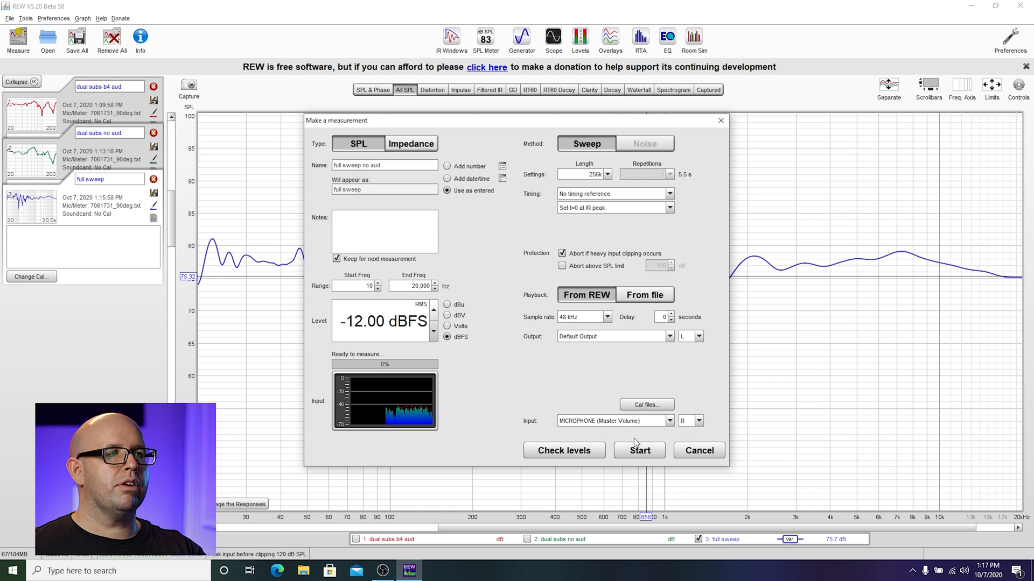
Step: Start recording the 'full sweep no aud' measurement as a fourth trace
{"action": "left_click", "coordinate": [639, 450]}
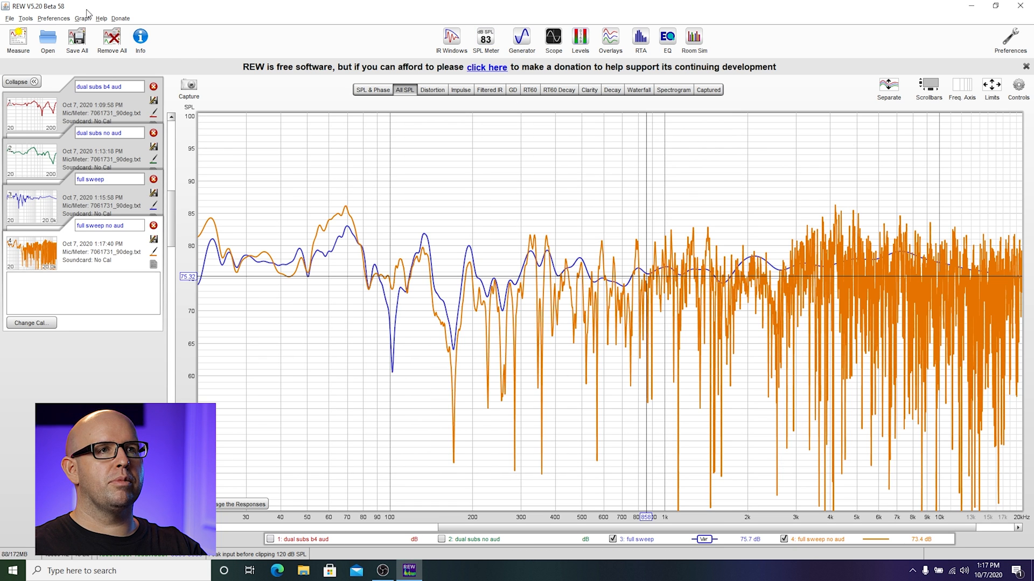
Step: Apply Var smoothing to the full sweep no aud trace
{"action": "left_click", "coordinate": [83, 19]}
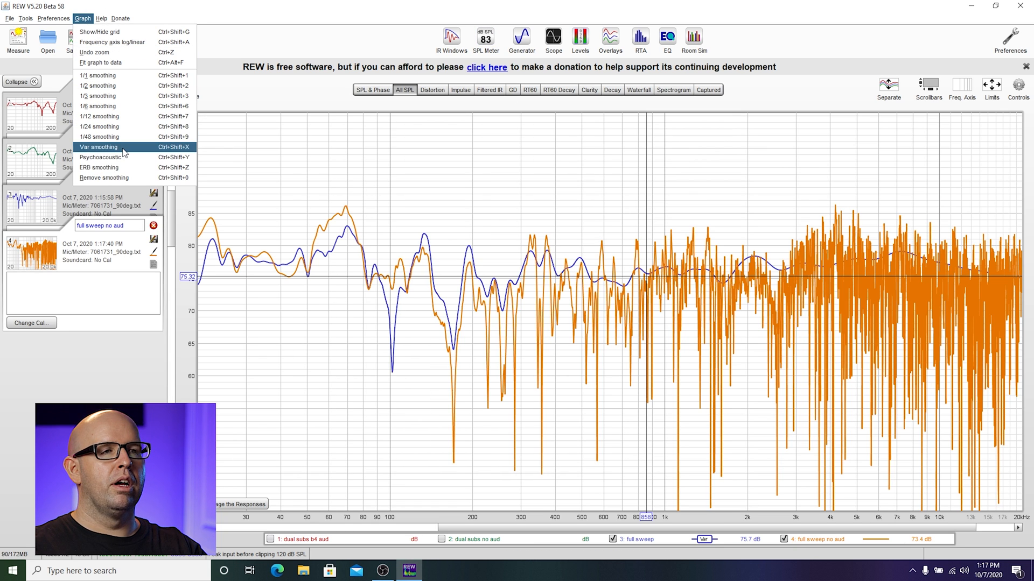
{"action": "left_click", "coordinate": [98, 146]}
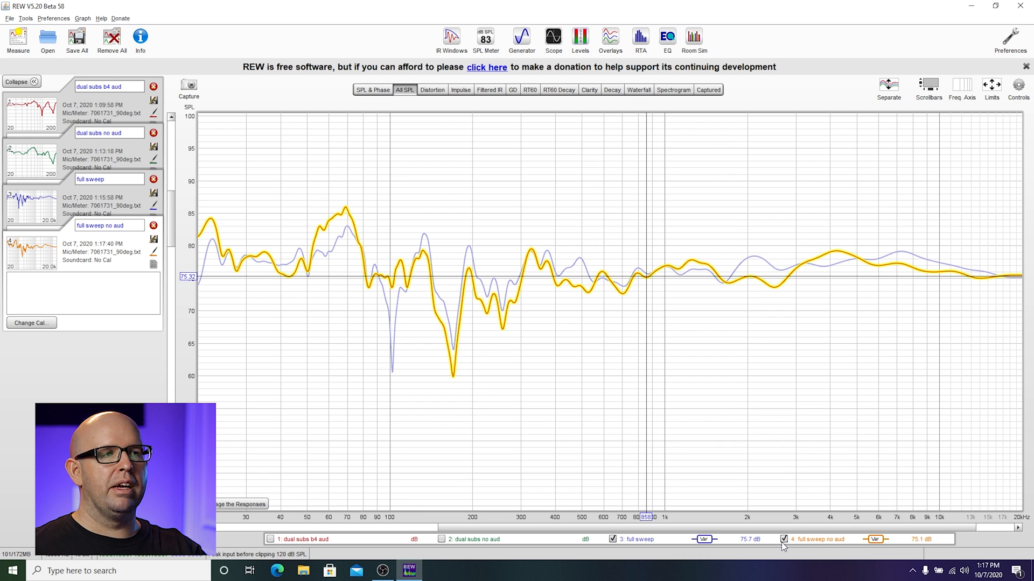
Step: Toggle full sweep off and on, then highlight it to compare against full sweep no aud
{"action": "left_click", "coordinate": [614, 539]}
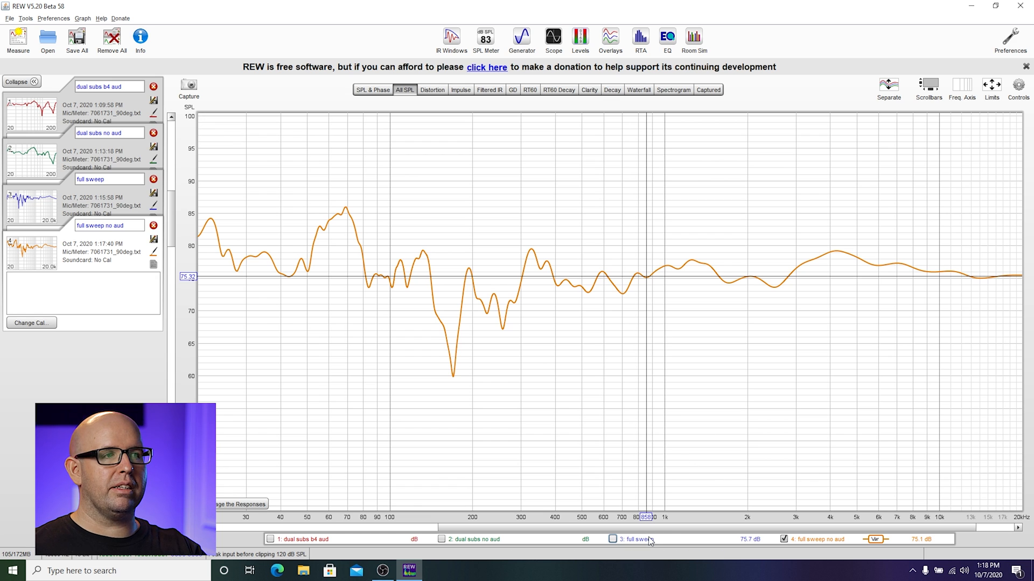
{"action": "left_click", "coordinate": [612, 539]}
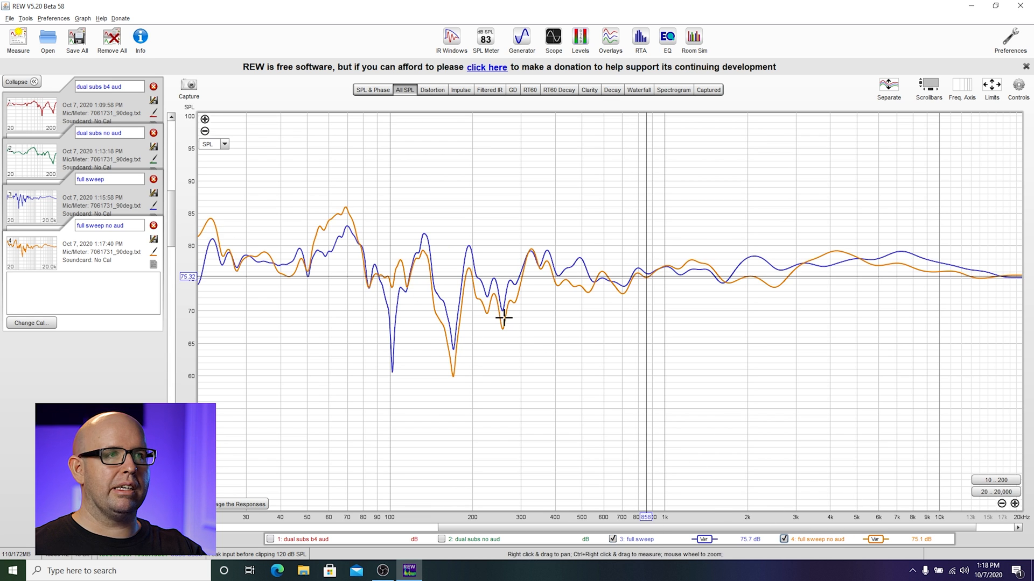
{"action": "mouse_move", "coordinate": [491, 308]}
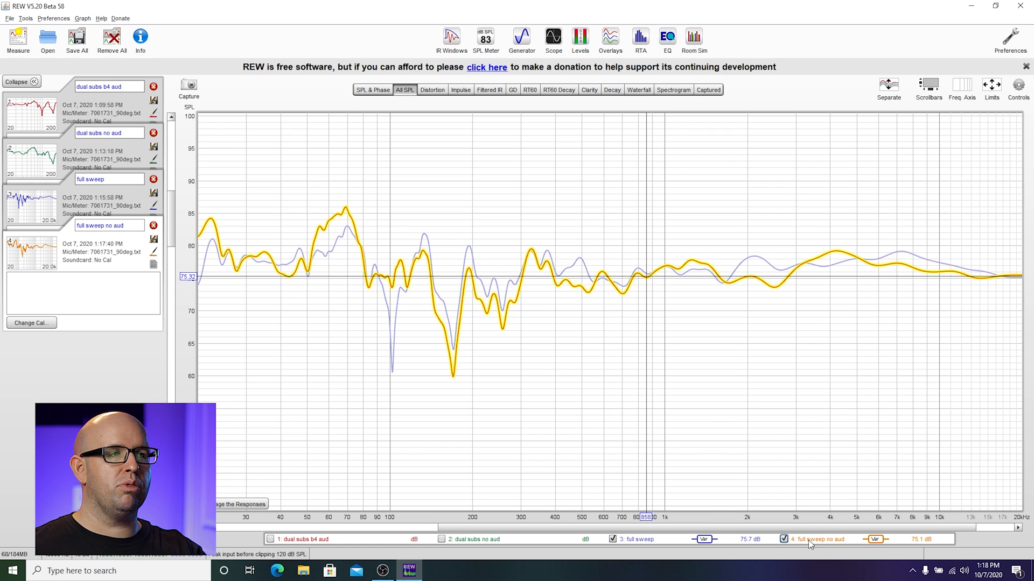
{"action": "left_click", "coordinate": [610, 539]}
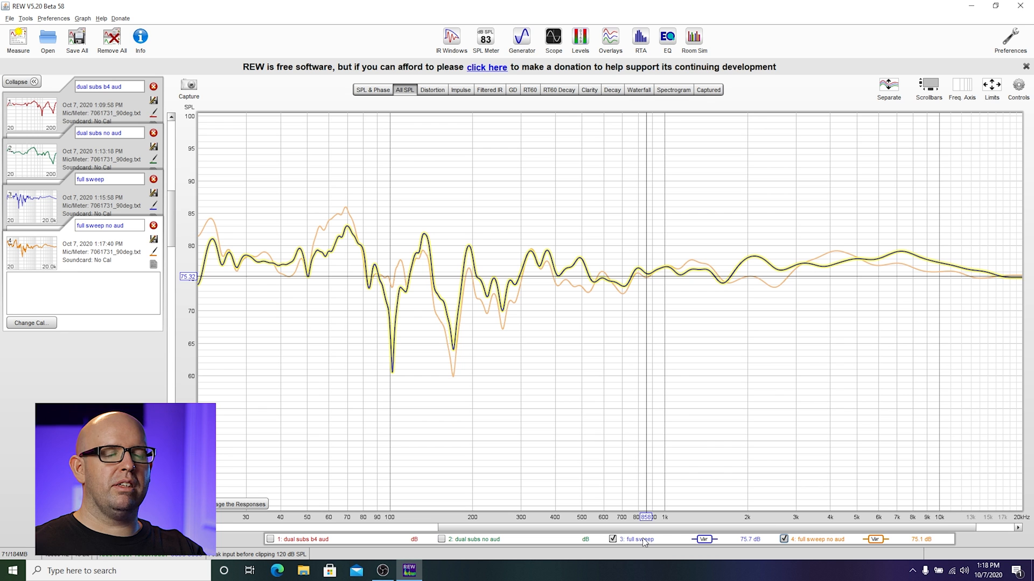